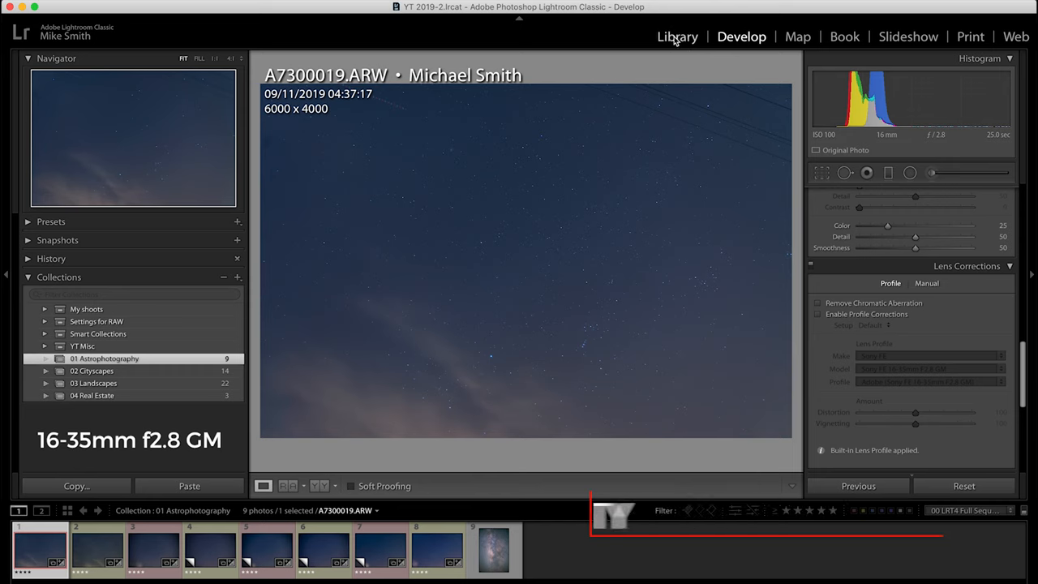
Return to the Library module and show the Tamron 17-28mm star shot A7300018.ARW
{"action": "left_click", "coordinate": [678, 36]}
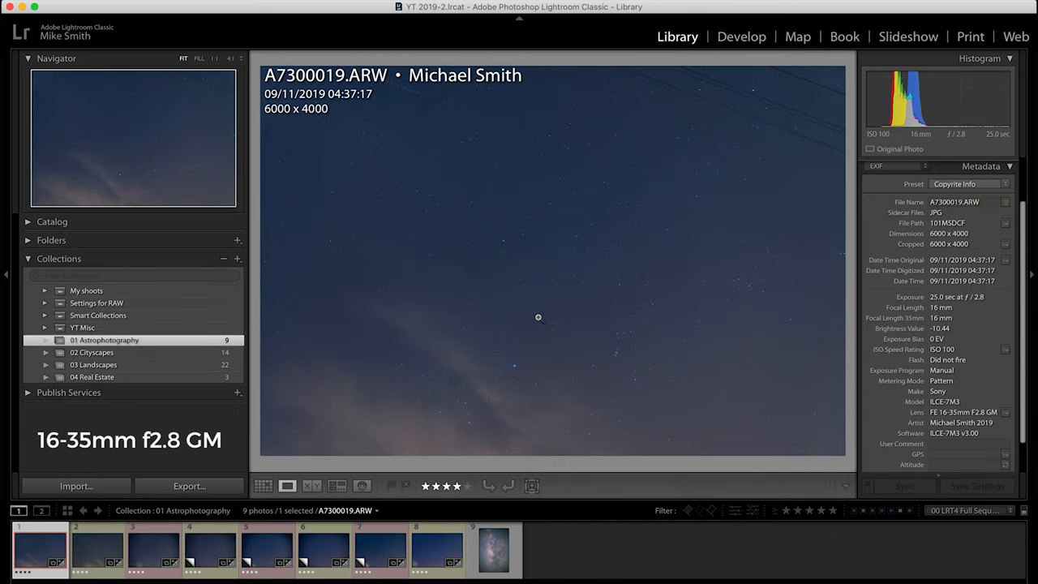
{"action": "mouse_move", "coordinate": [467, 256]}
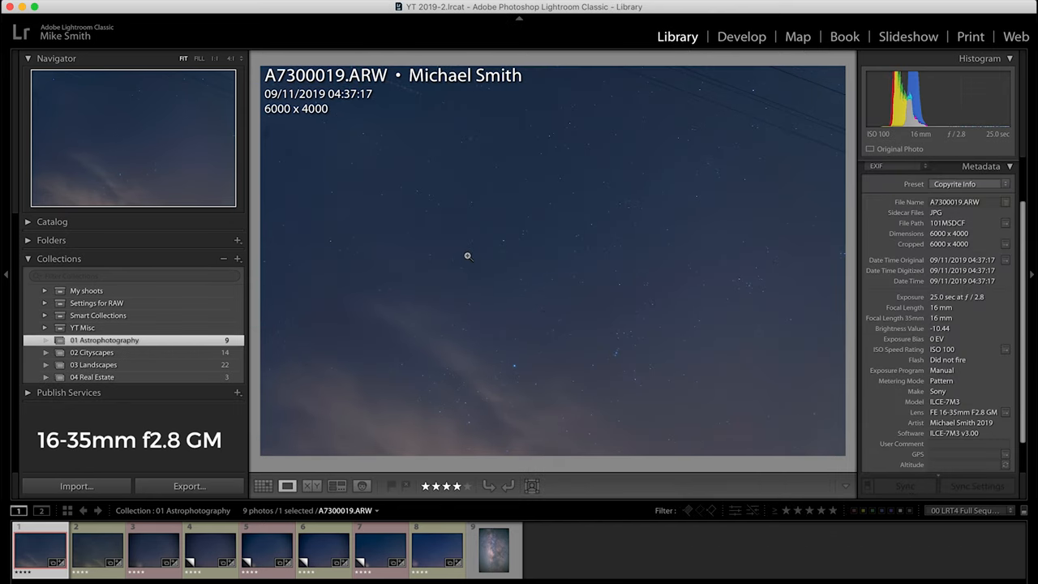
{"action": "mouse_move", "coordinate": [321, 120]}
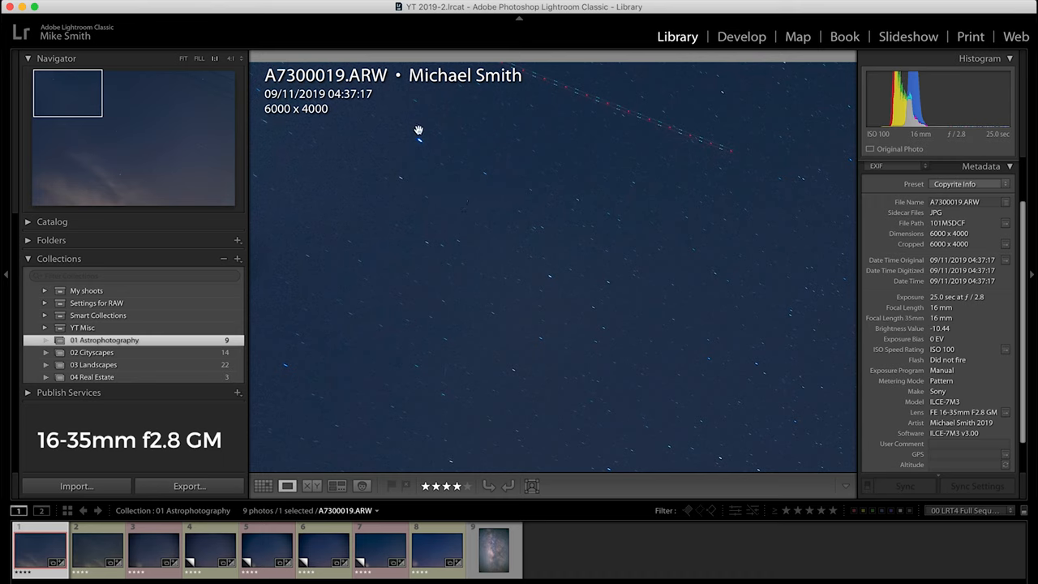
{"action": "mouse_move", "coordinate": [455, 271]}
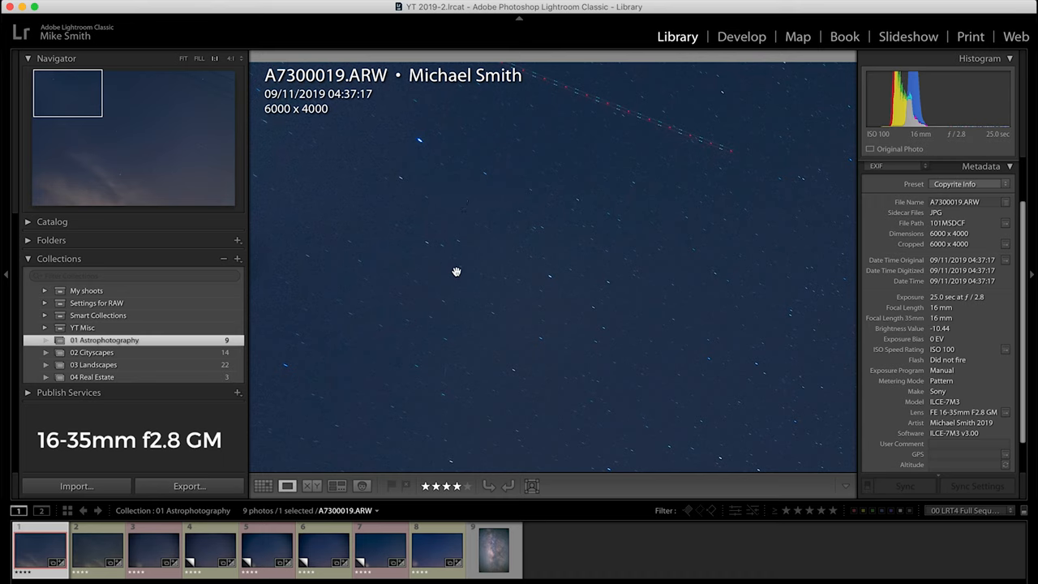
{"action": "mouse_move", "coordinate": [123, 523]}
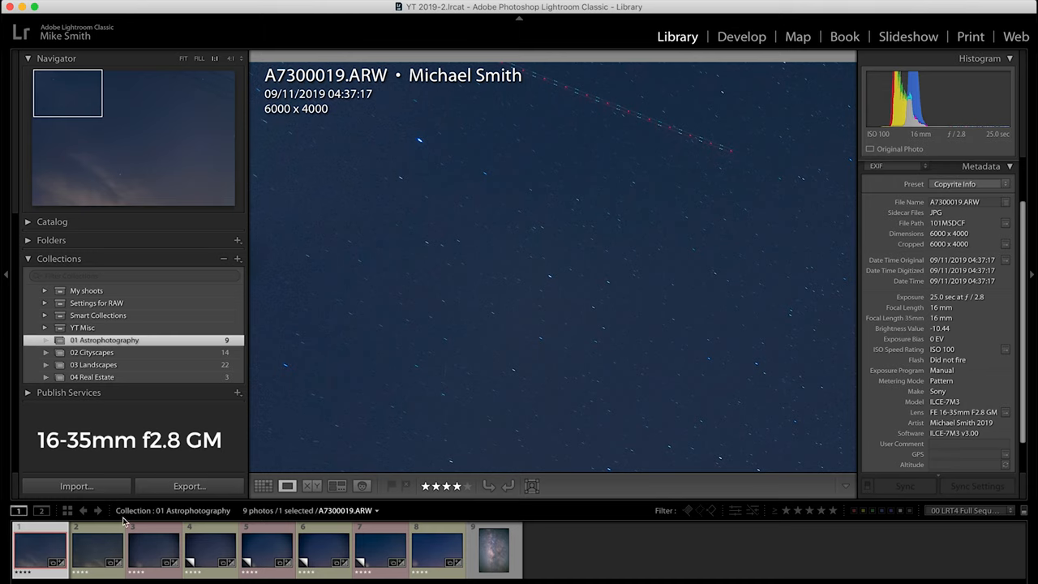
{"action": "left_click", "coordinate": [98, 550]}
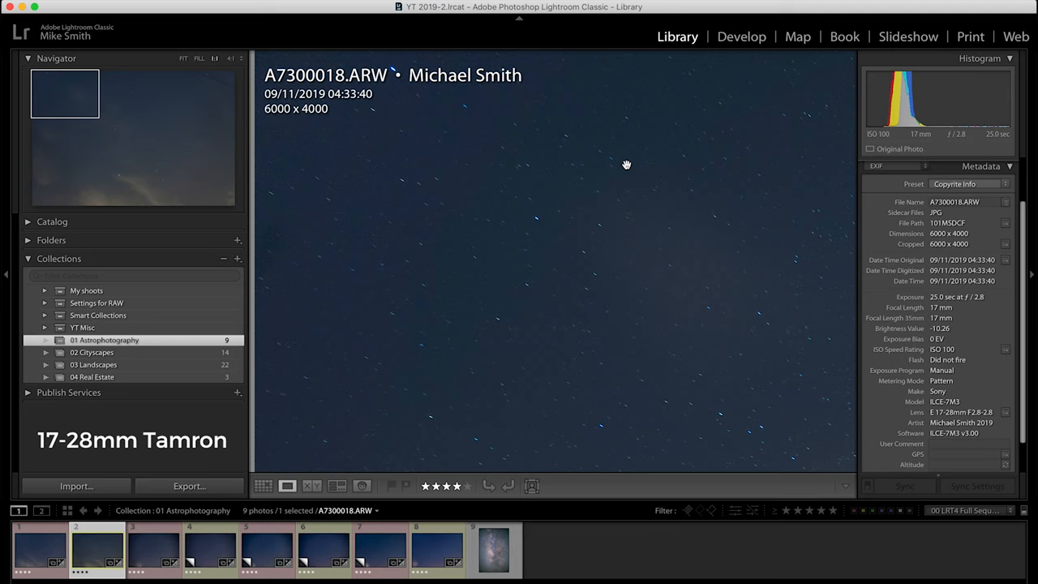
{"action": "mouse_move", "coordinate": [542, 185]}
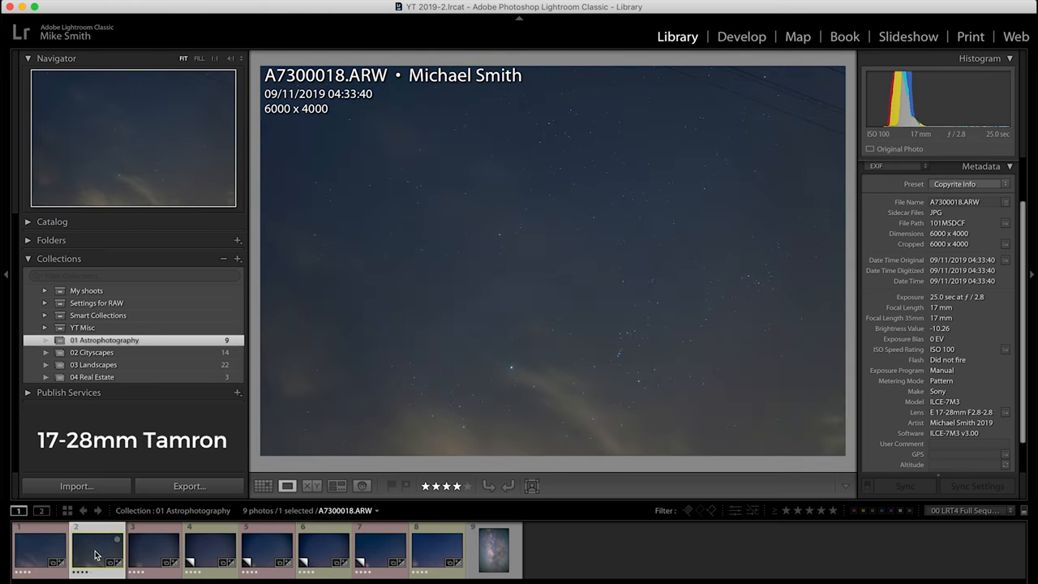
Show the Milky Way photo 1-A7R08554.jpg and magnify it to inspect individual stars
{"action": "left_click", "coordinate": [493, 550]}
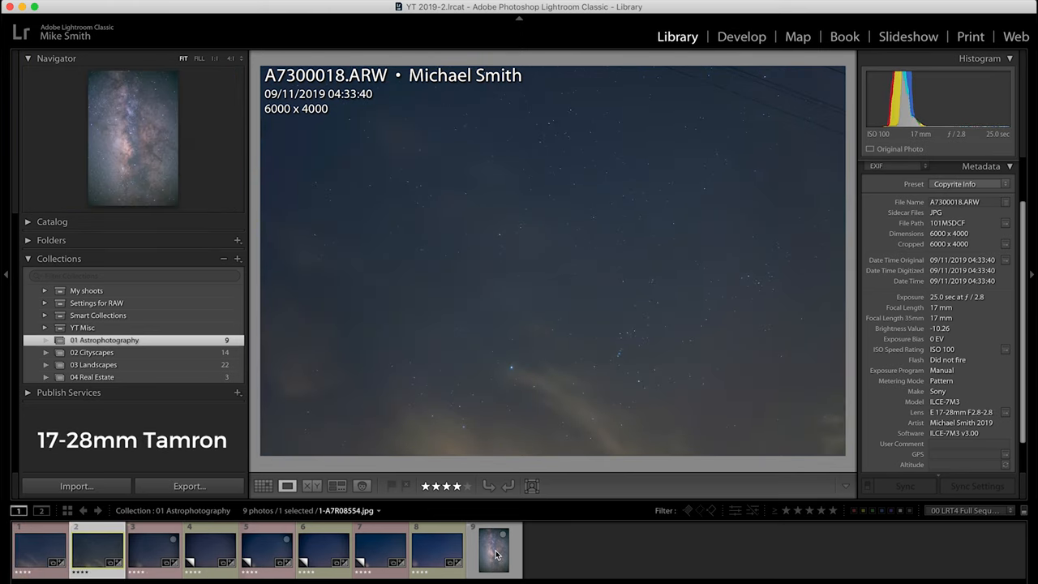
{"action": "left_click", "coordinate": [493, 550]}
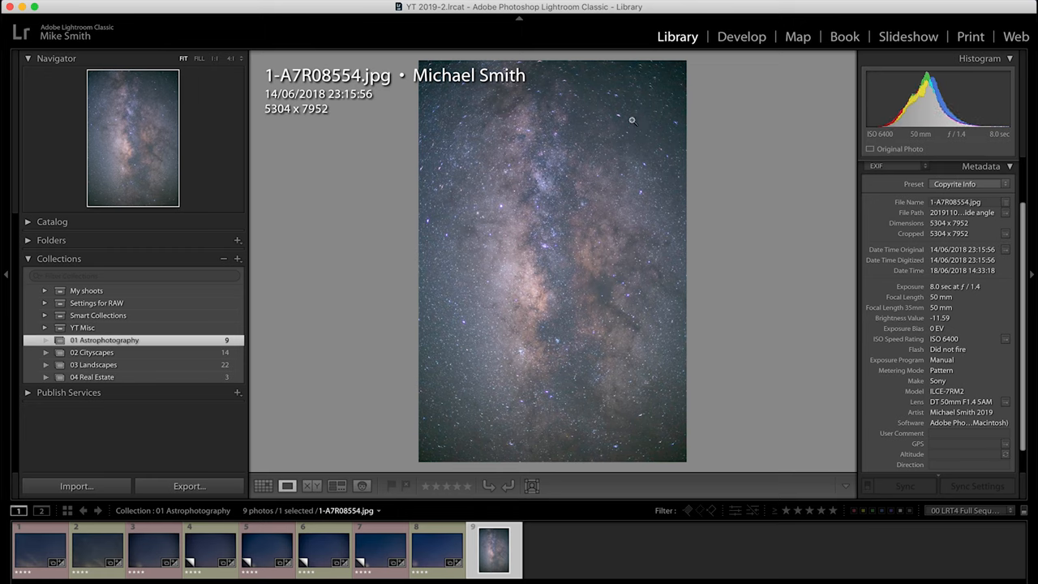
{"action": "mouse_move", "coordinate": [609, 107]}
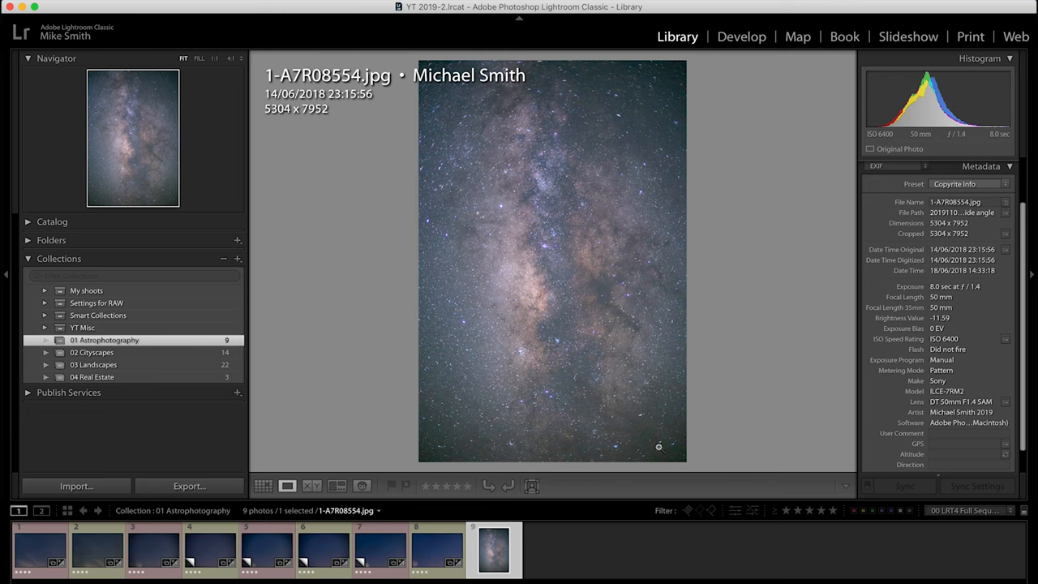
{"action": "mouse_move", "coordinate": [473, 232]}
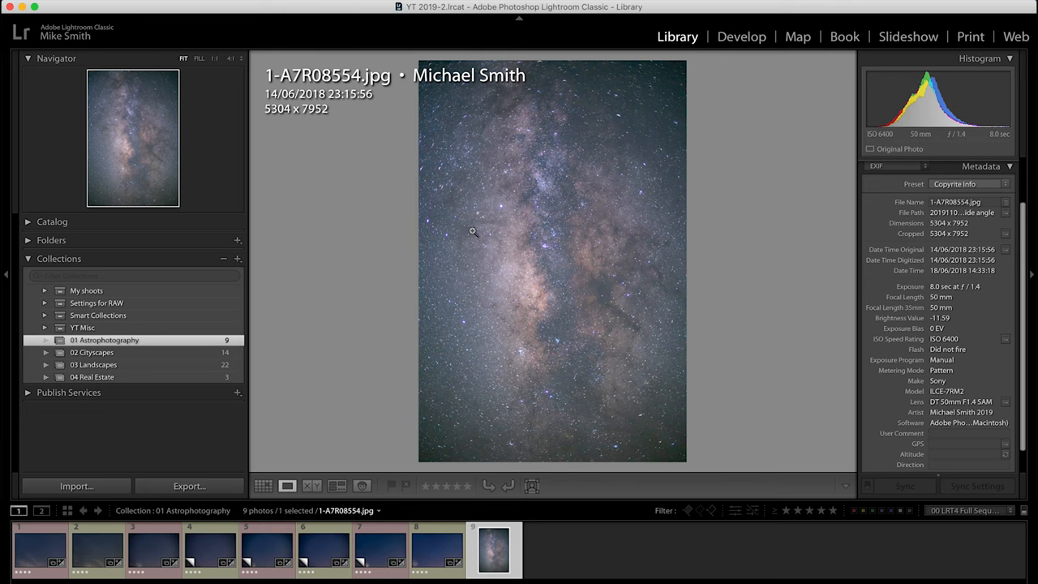
{"action": "left_click", "coordinate": [474, 231]}
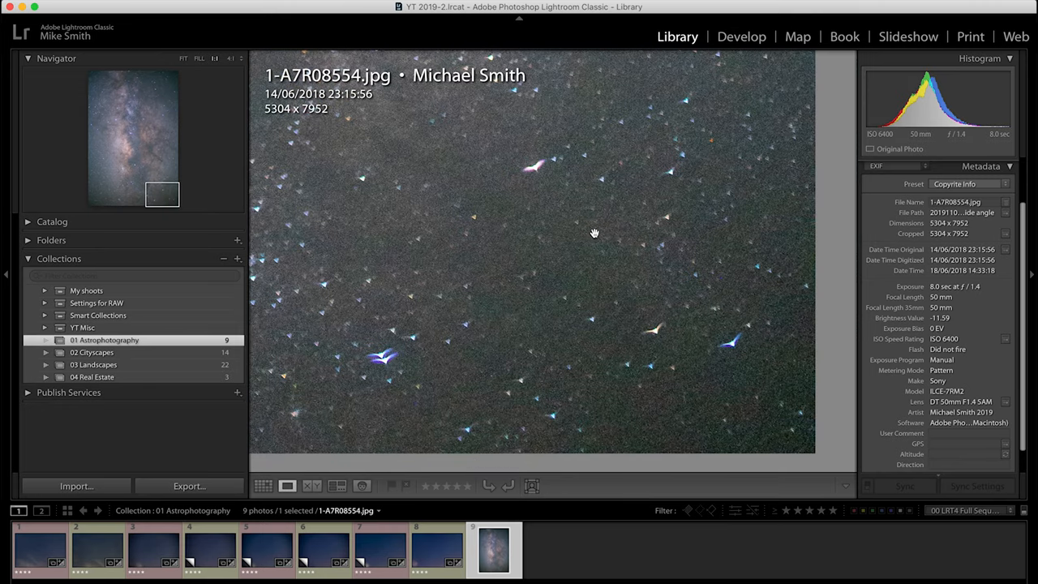
{"action": "mouse_move", "coordinate": [532, 237]}
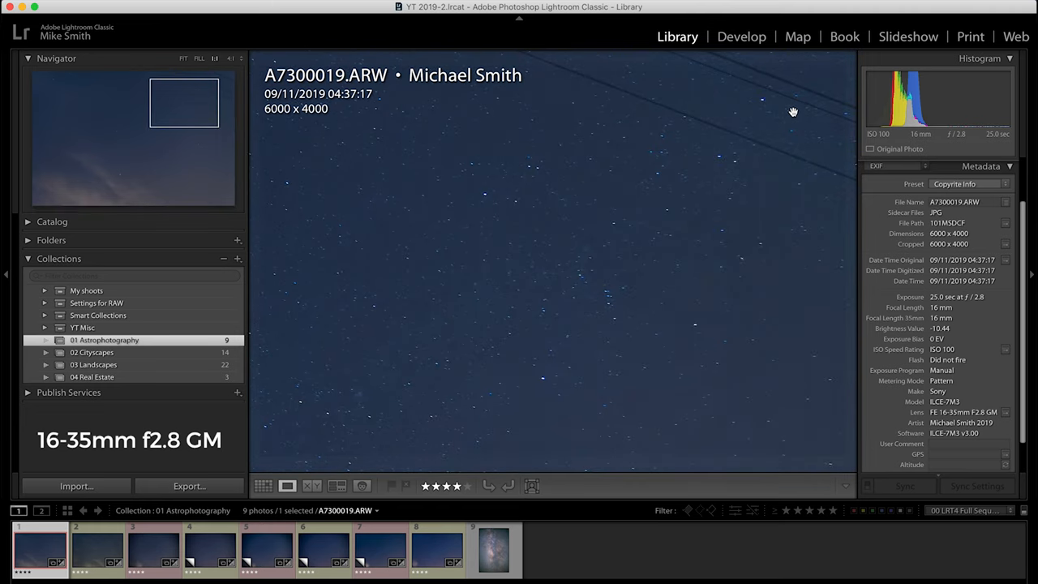
{"action": "left_click", "coordinate": [211, 551]}
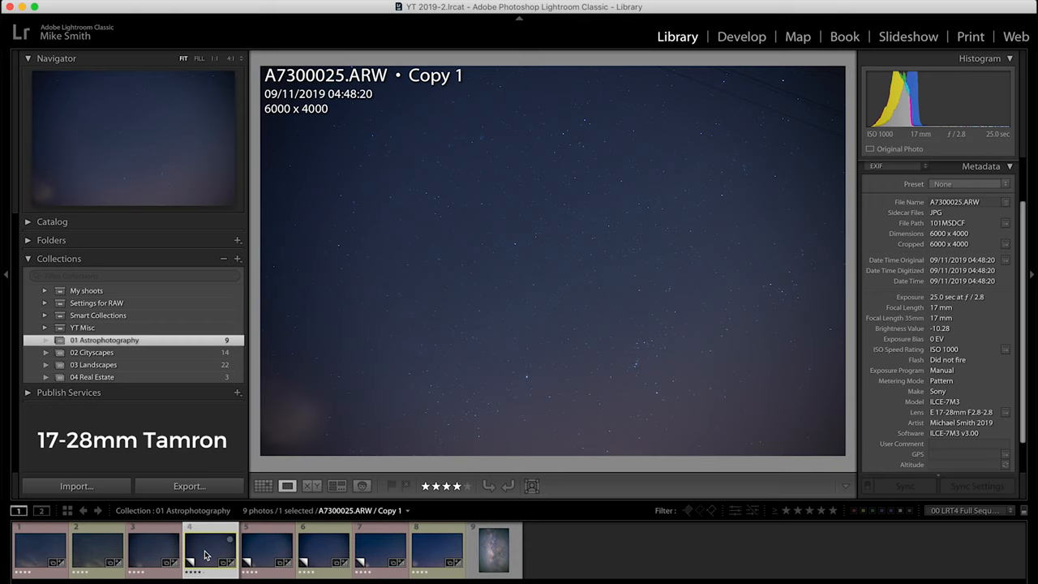
{"action": "left_click", "coordinate": [153, 552]}
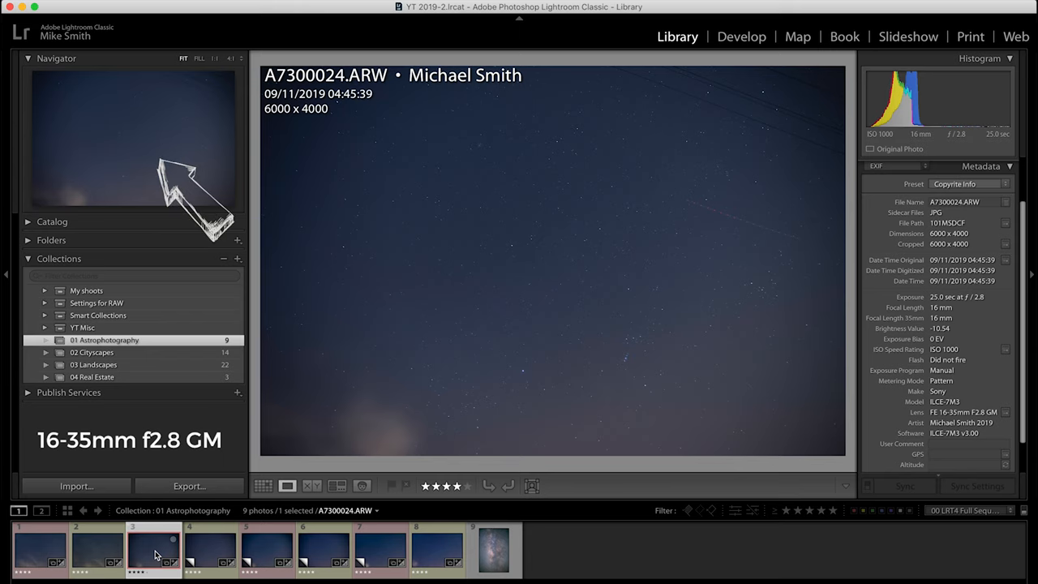
{"action": "left_click", "coordinate": [266, 552]}
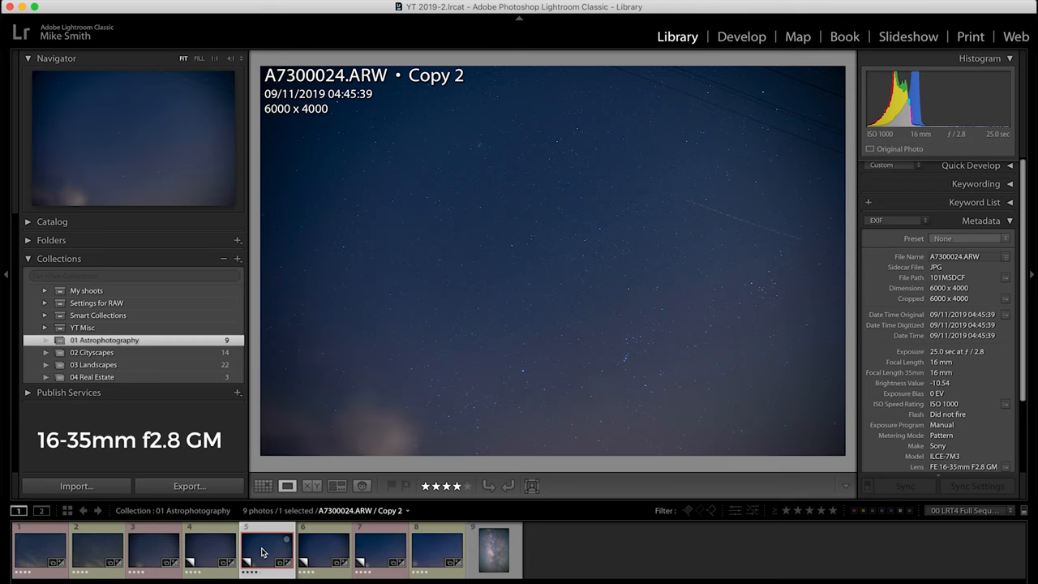
{"action": "left_click", "coordinate": [323, 551]}
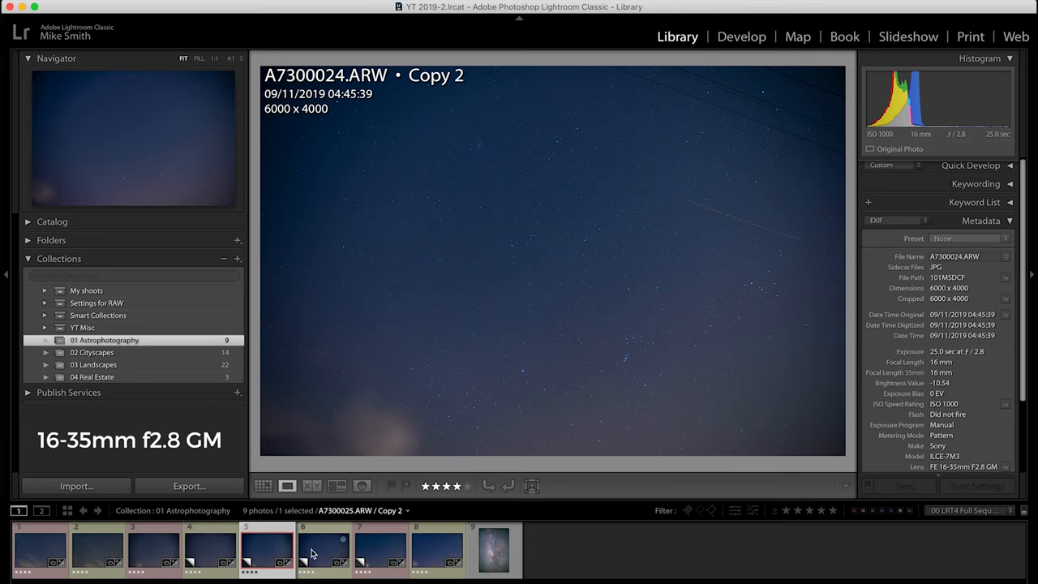
{"action": "left_click", "coordinate": [322, 551]}
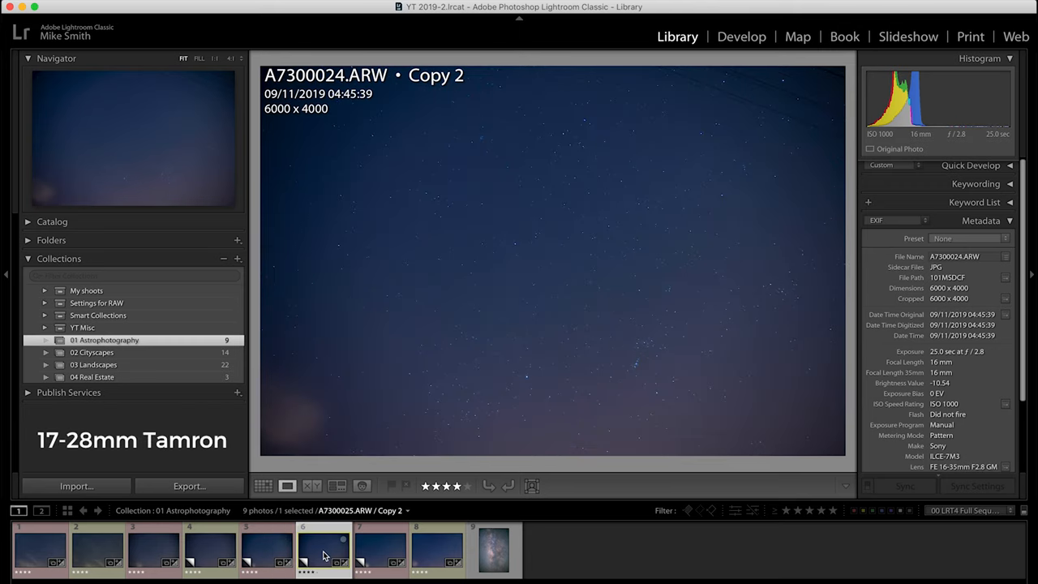
{"action": "left_click", "coordinate": [379, 549]}
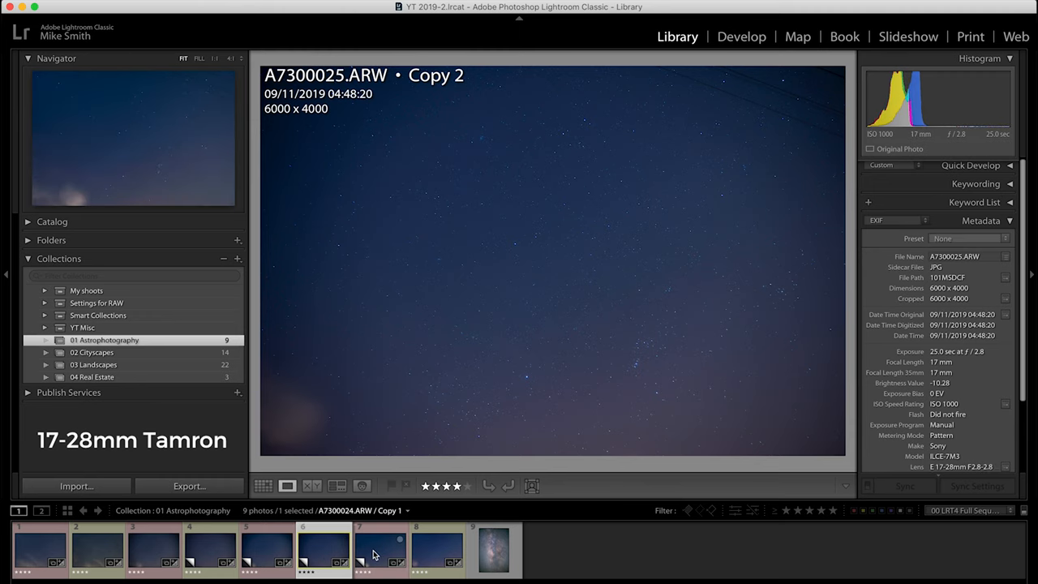
{"action": "left_click", "coordinate": [380, 552]}
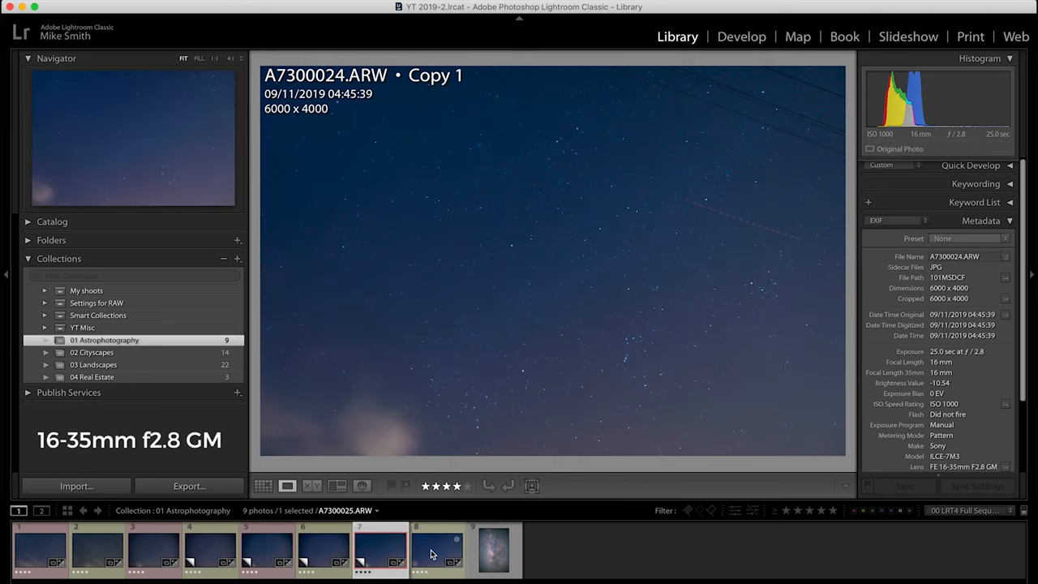
{"action": "left_click", "coordinate": [436, 550]}
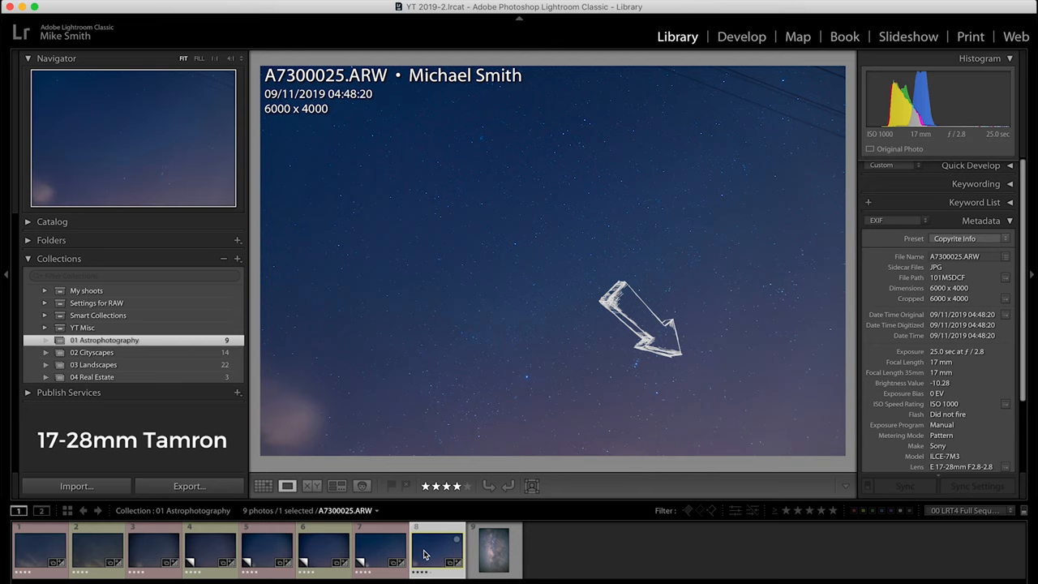
{"action": "left_click", "coordinate": [379, 551]}
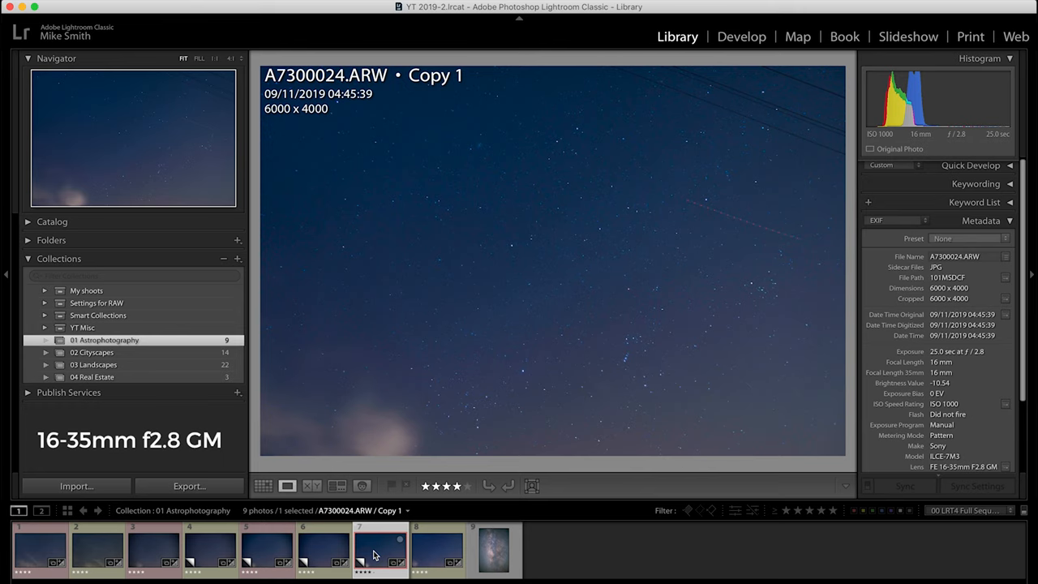
{"action": "left_click", "coordinate": [438, 552]}
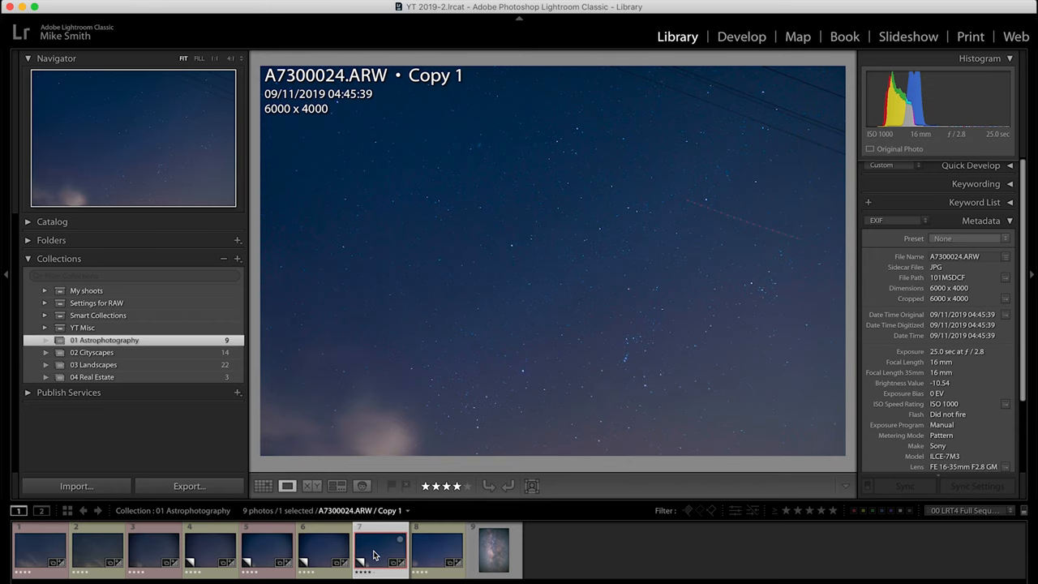
Show the 02 Cityscapes collection in the Library and magnify the Burj Khalifa photo
{"action": "left_click", "coordinate": [739, 36]}
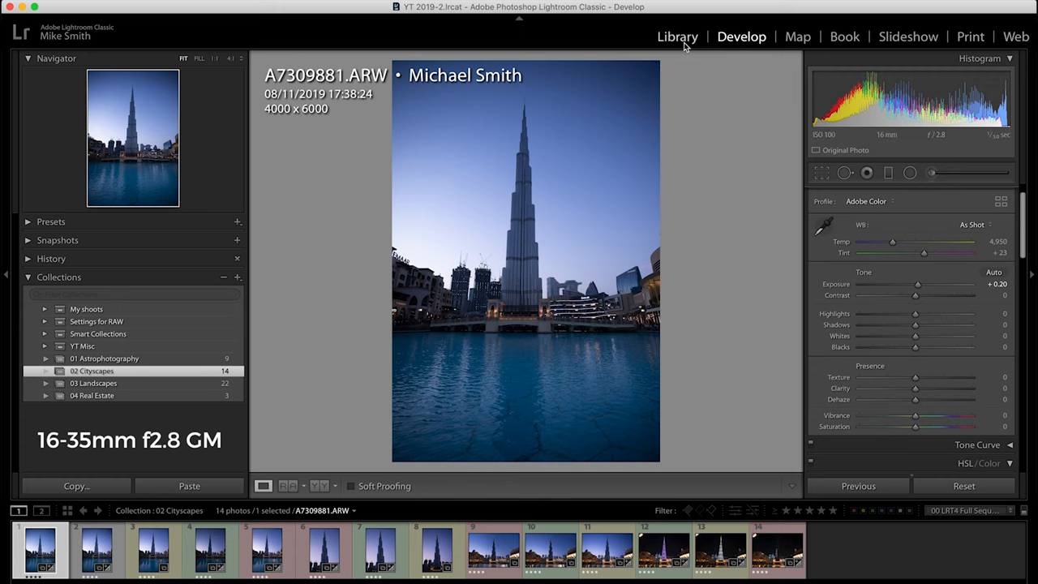
{"action": "left_click", "coordinate": [678, 36]}
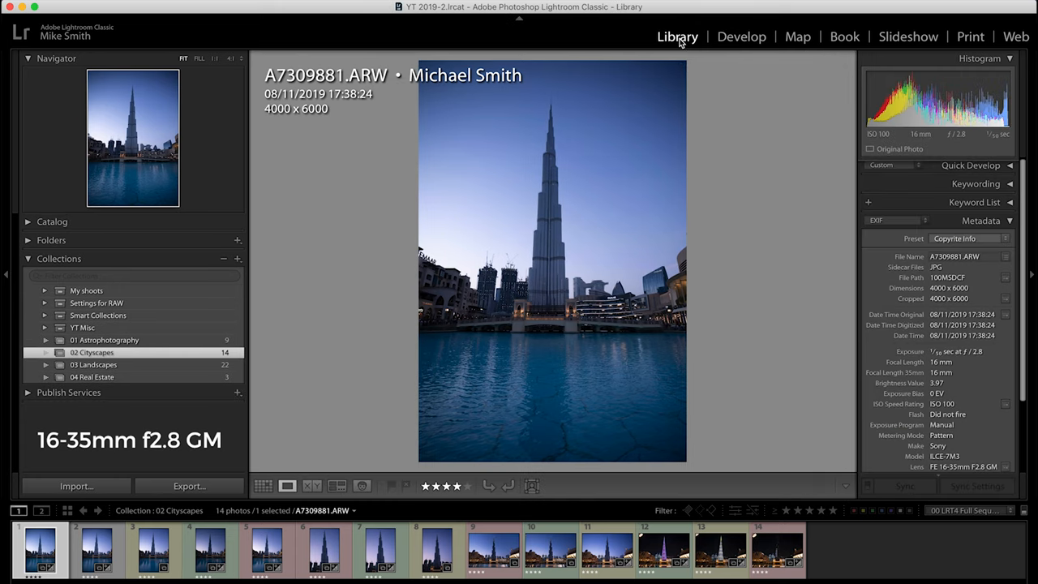
{"action": "mouse_move", "coordinate": [468, 269]}
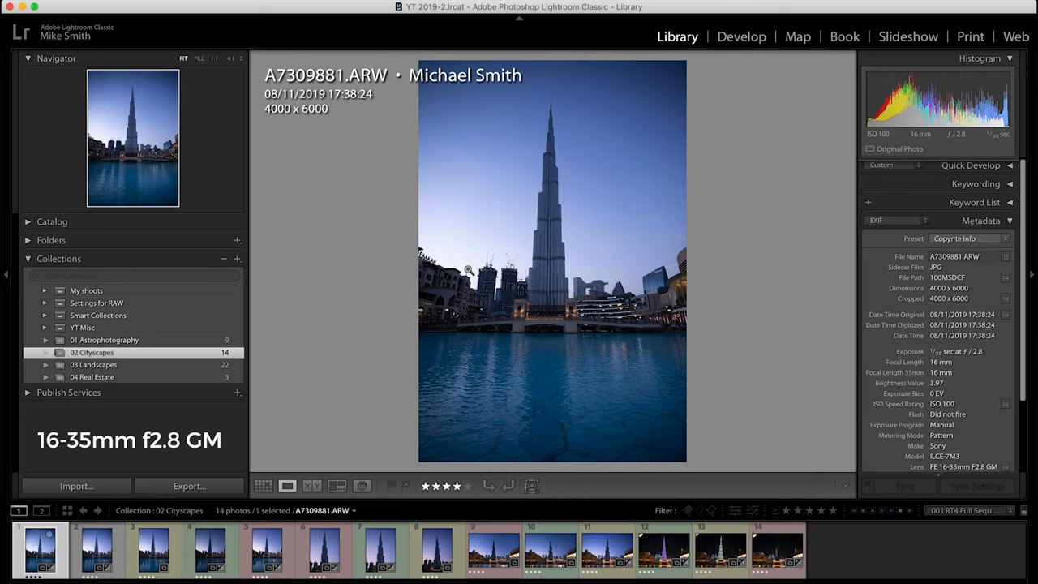
{"action": "mouse_move", "coordinate": [548, 231]}
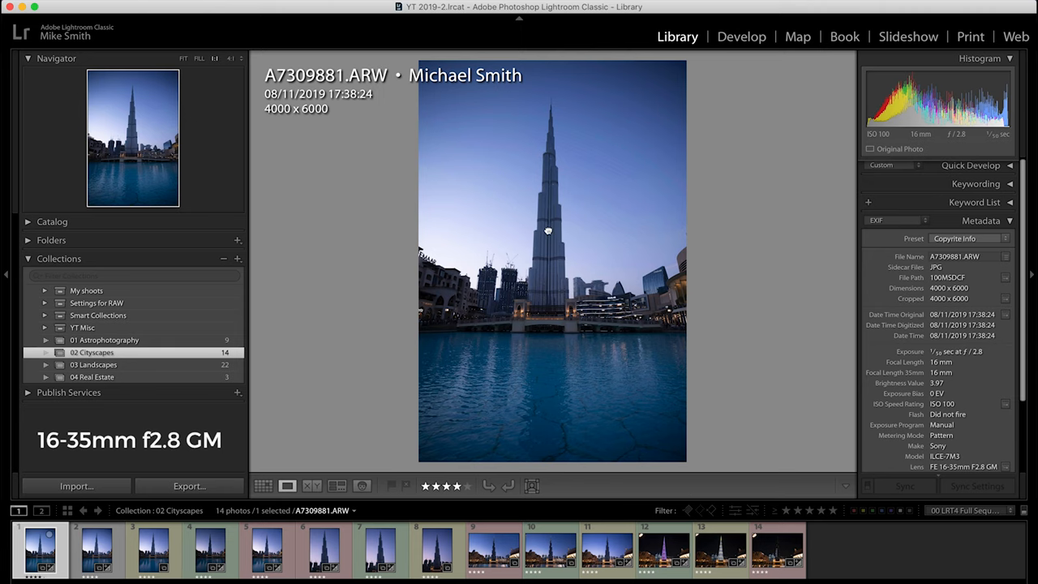
{"action": "left_click", "coordinate": [548, 230]}
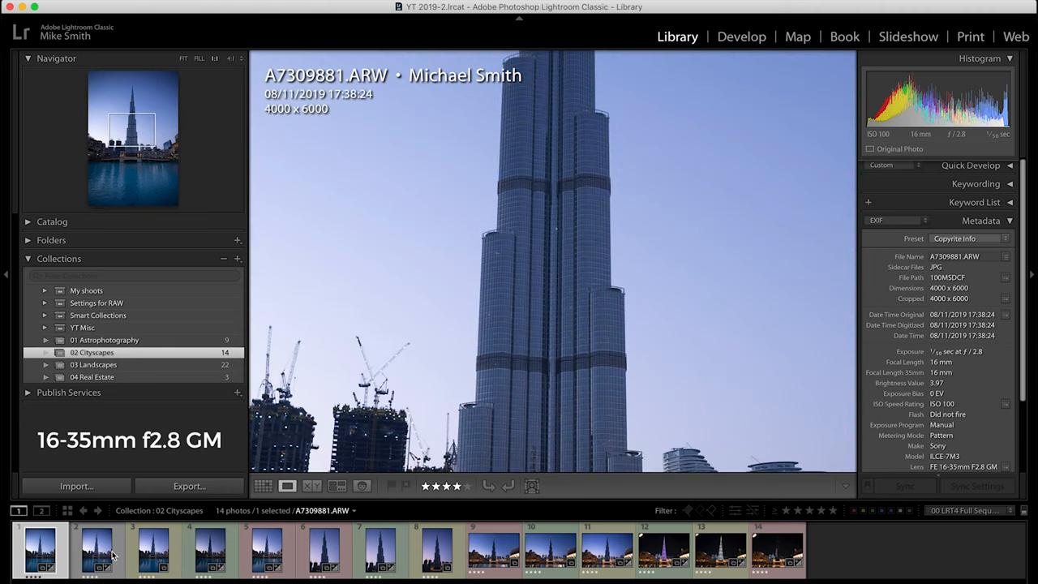
Compare the neighbouring tower shots in close-up, ending on night cityscape A7R09796.ARW
{"action": "left_click", "coordinate": [97, 550]}
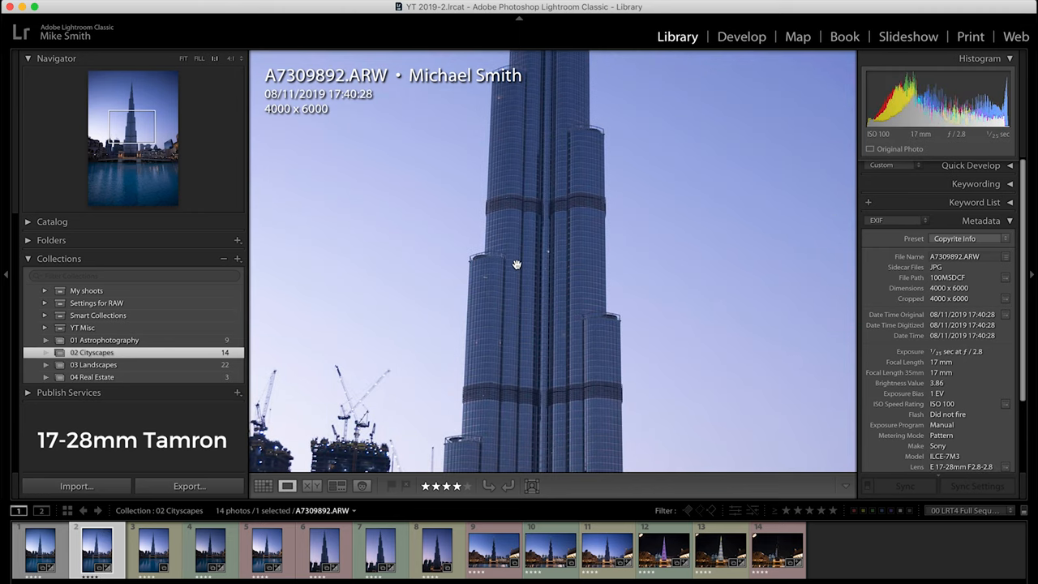
{"action": "left_click", "coordinate": [39, 550]}
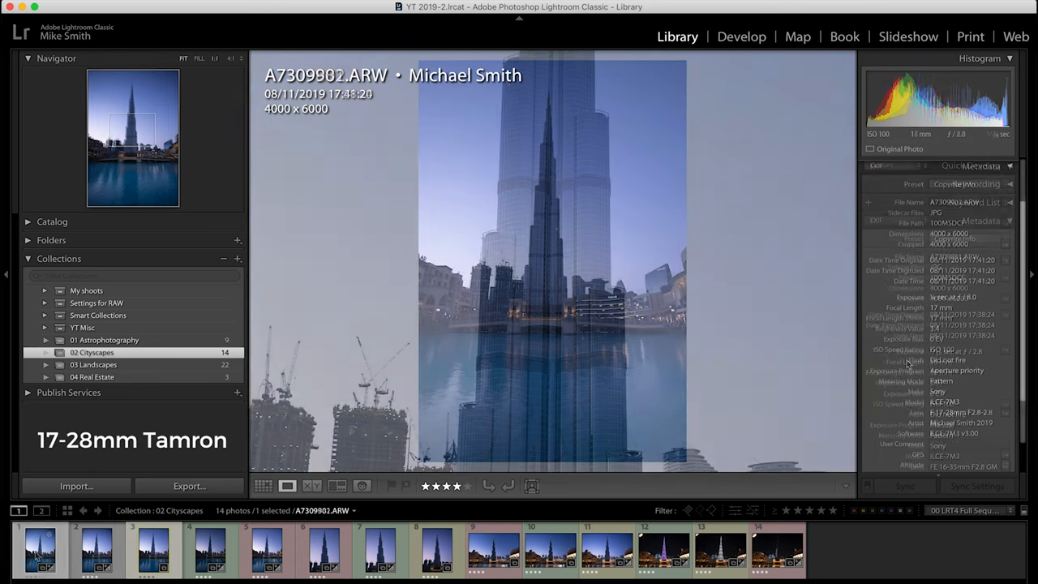
{"action": "left_click", "coordinate": [152, 550]}
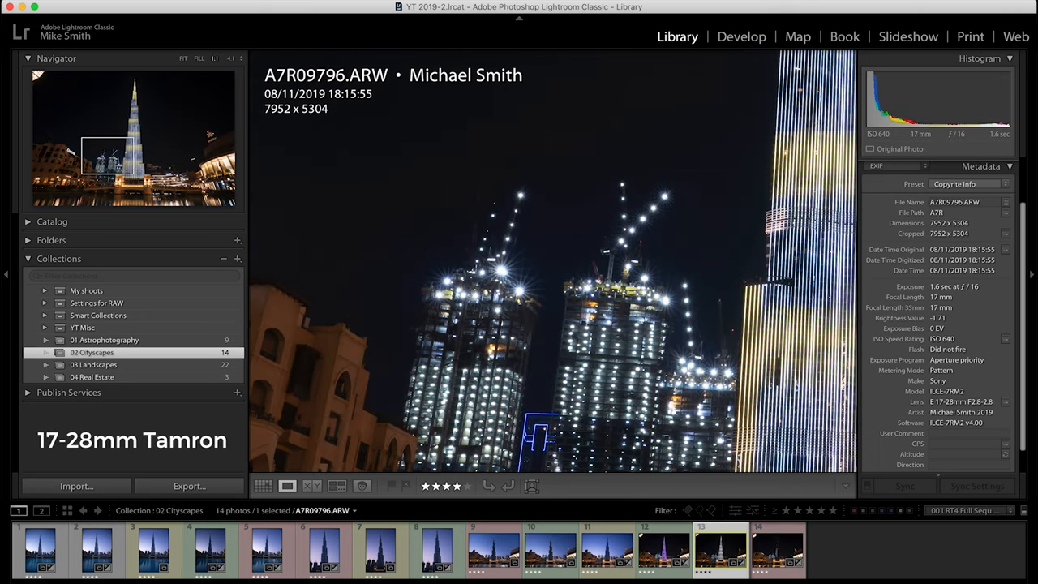
View the lit night tower A7R09791.ARW, then the dusk Burj Khalifa frame A7309993.ARW at fit size
{"action": "left_click", "coordinate": [664, 550]}
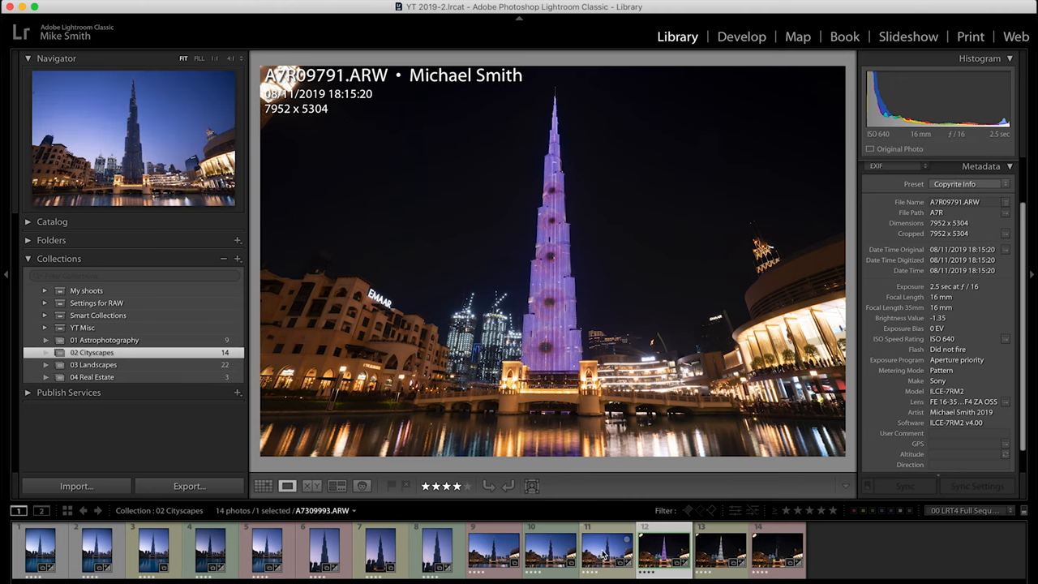
{"action": "left_click", "coordinate": [607, 550]}
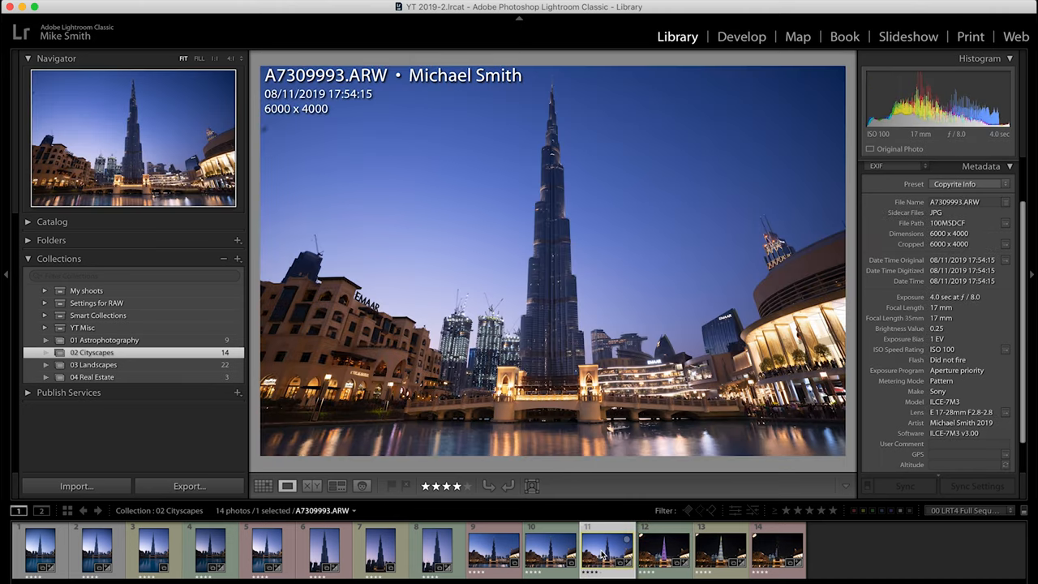
Show the 03 Landscapes collection and browse dune frames A7300555, A7300549, back to A7300546
{"action": "left_click", "coordinate": [94, 364]}
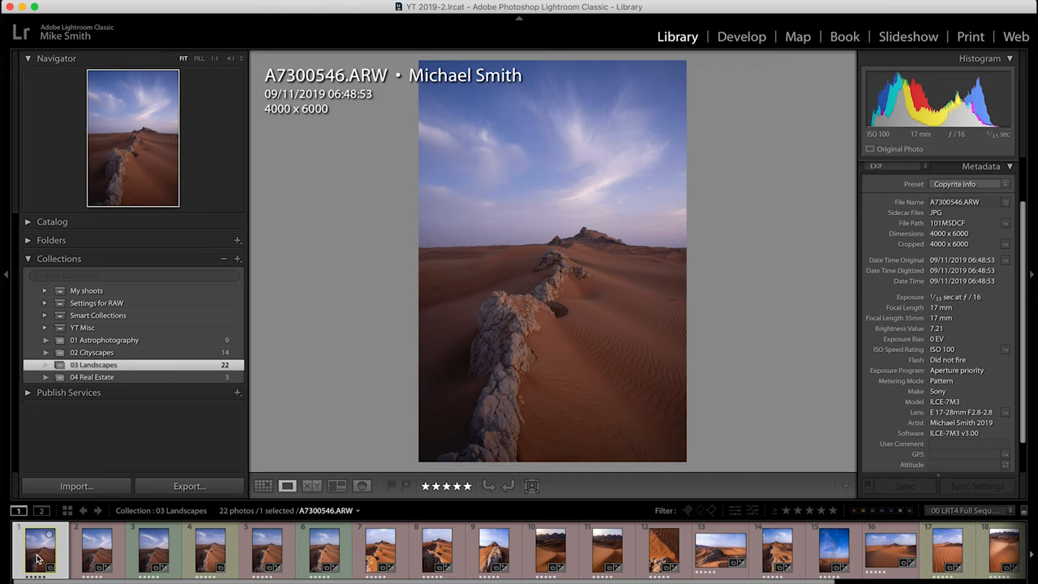
{"action": "left_click", "coordinate": [153, 550]}
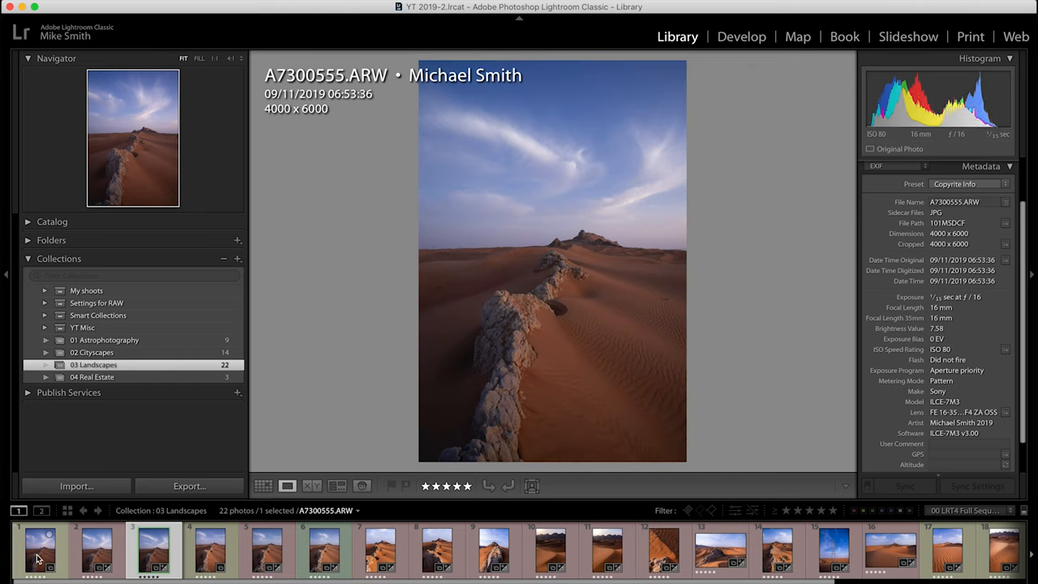
{"action": "left_click", "coordinate": [38, 552]}
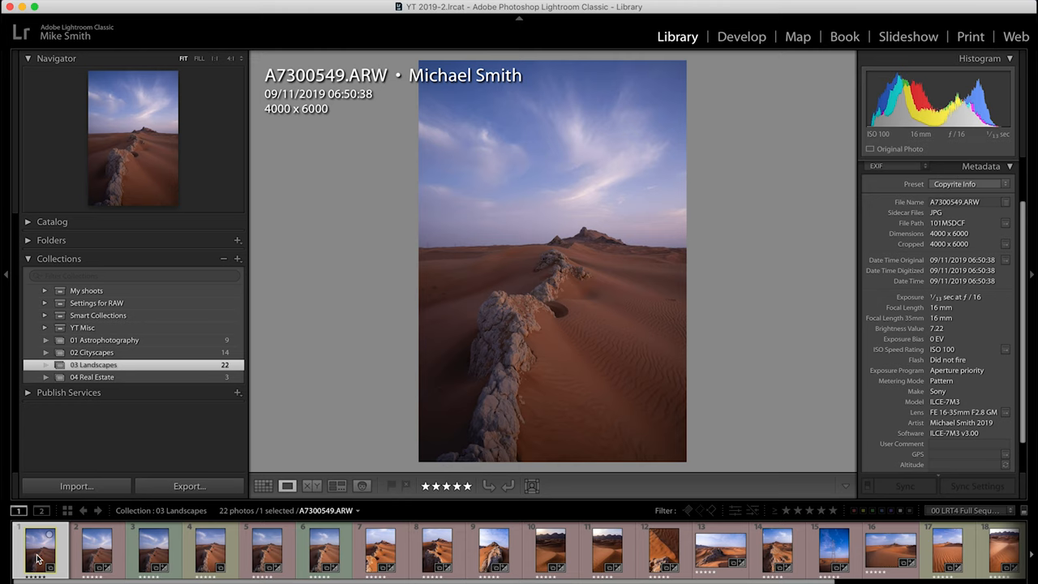
{"action": "left_click", "coordinate": [39, 549]}
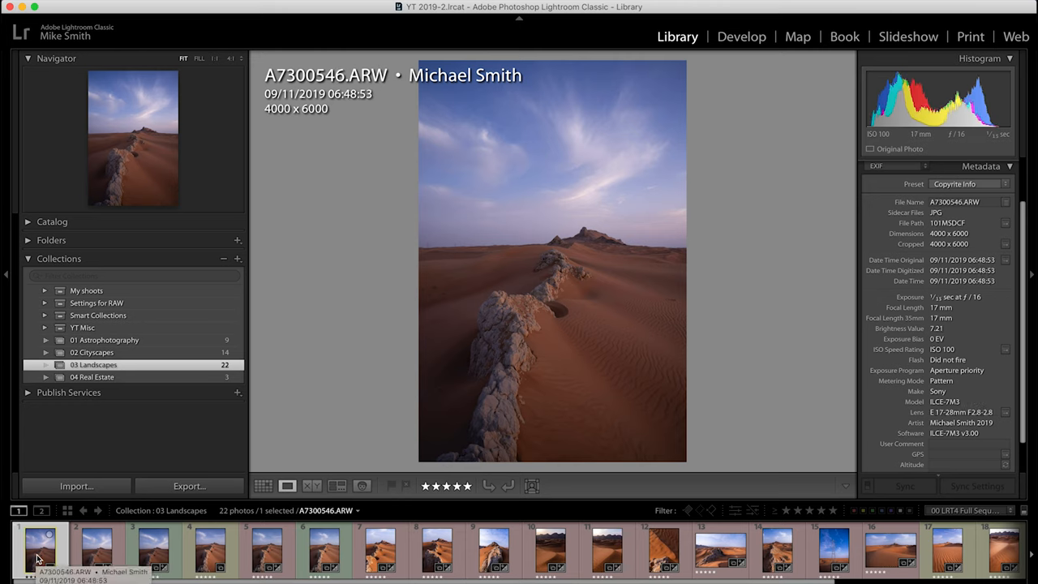
{"action": "mouse_move", "coordinate": [84, 535]}
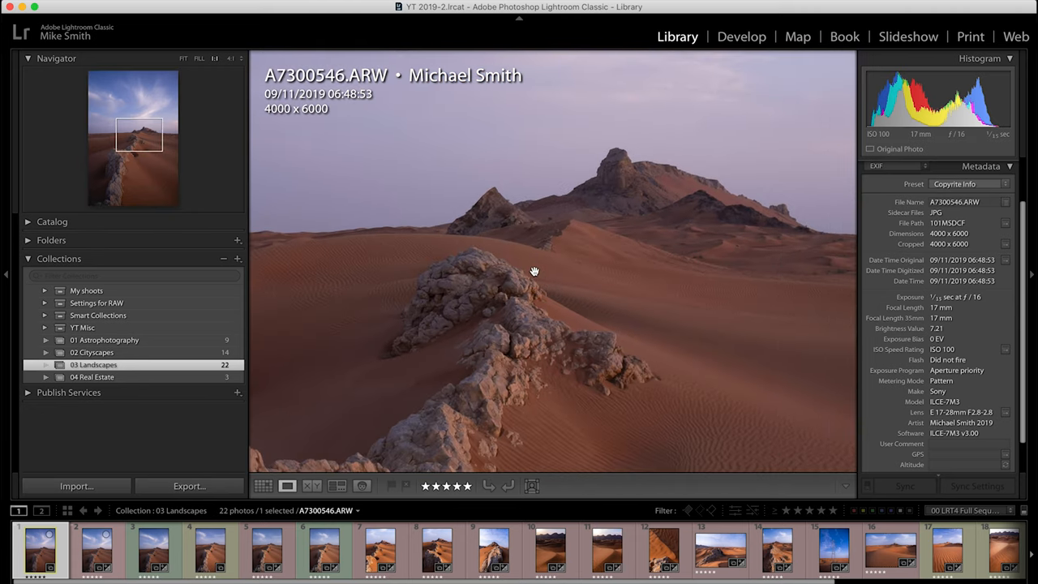
Compare close-ups of A7300555, A7300546 and A7300549, then show desert ridge A7300591.ARW
{"action": "left_click", "coordinate": [95, 549]}
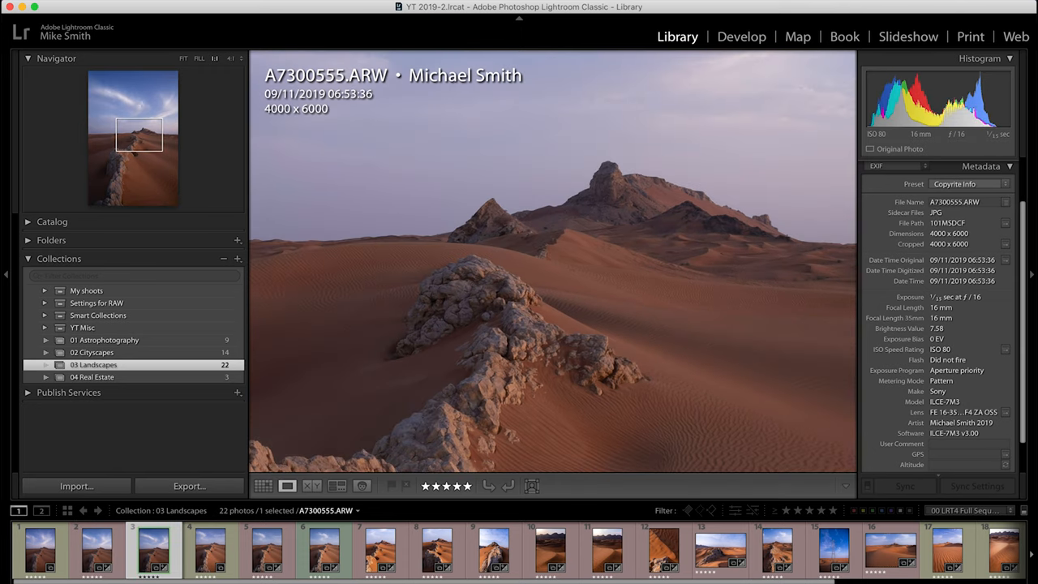
{"action": "left_click", "coordinate": [39, 550]}
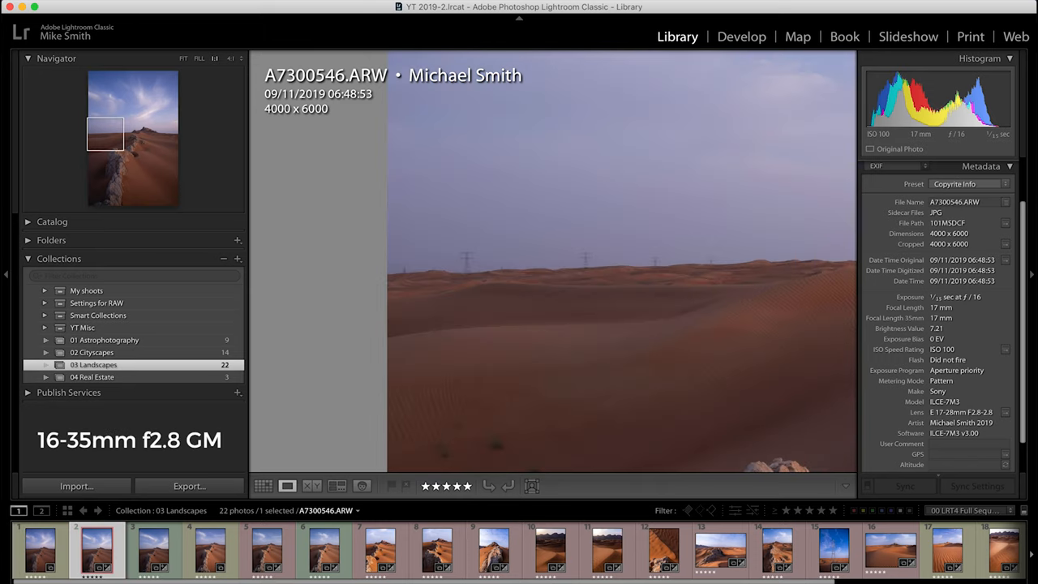
{"action": "left_click", "coordinate": [153, 549]}
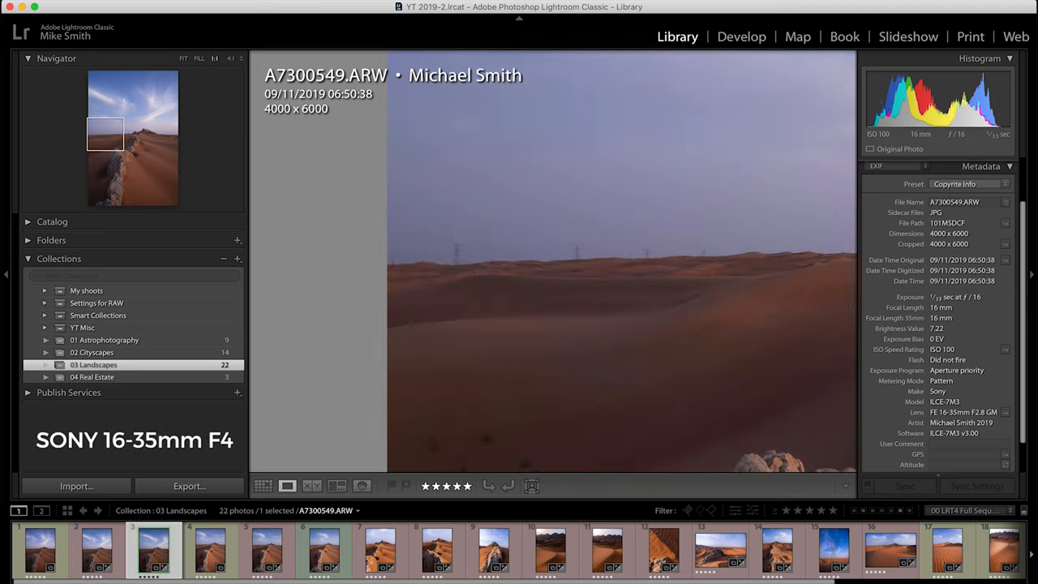
{"action": "left_click", "coordinate": [211, 549]}
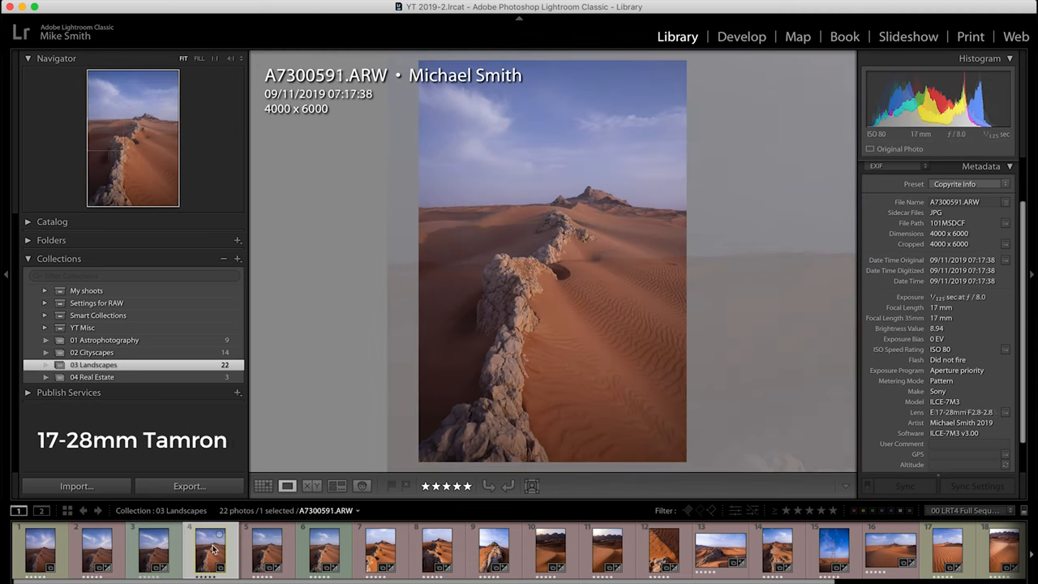
Magnify A7300591.ARW on the rocky ridge, pan across the rocks, then show A7300594.ARW
{"action": "left_click", "coordinate": [324, 549]}
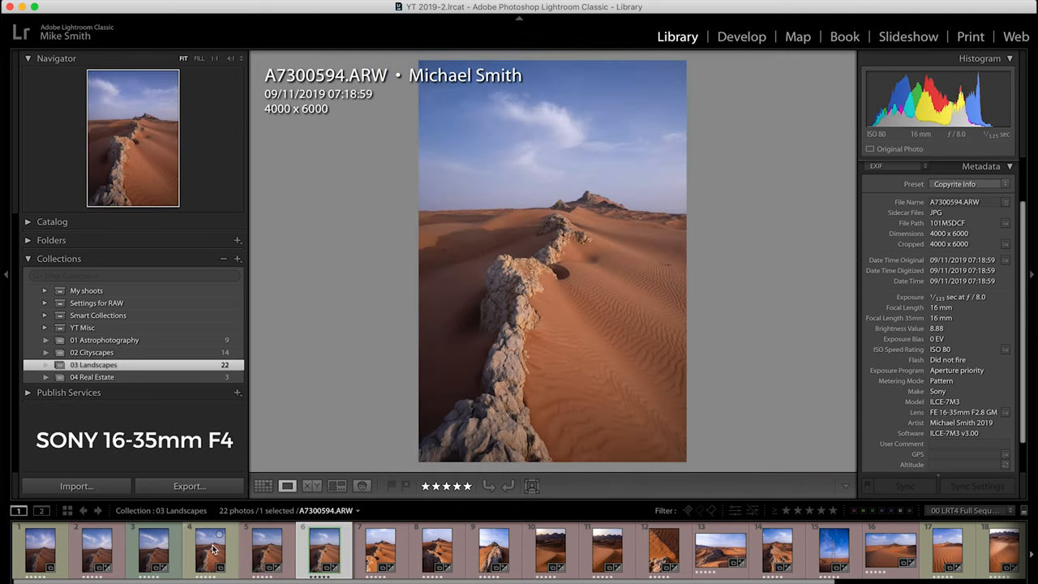
{"action": "left_click", "coordinate": [209, 549]}
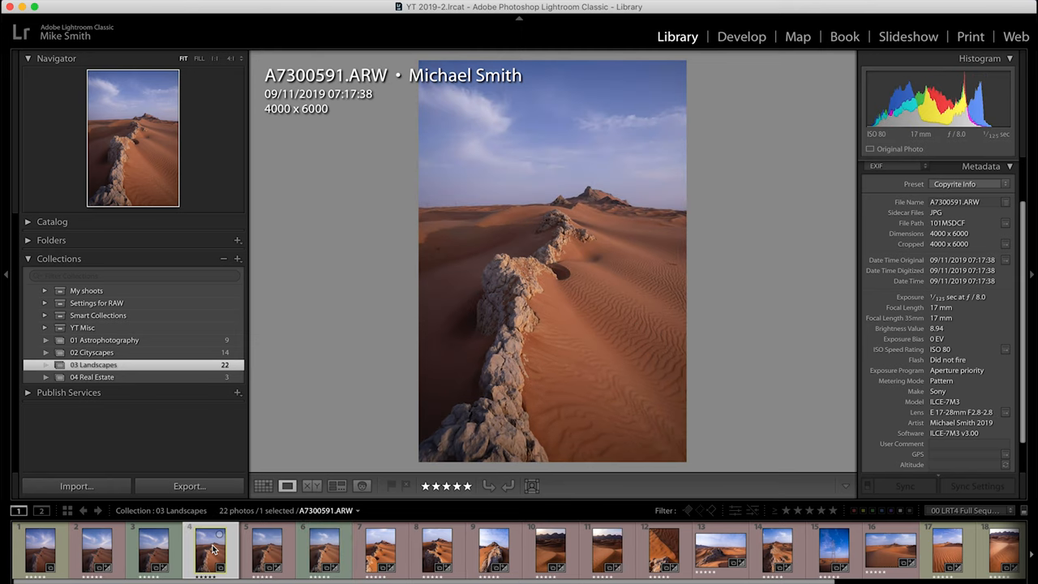
{"action": "left_click", "coordinate": [551, 259]}
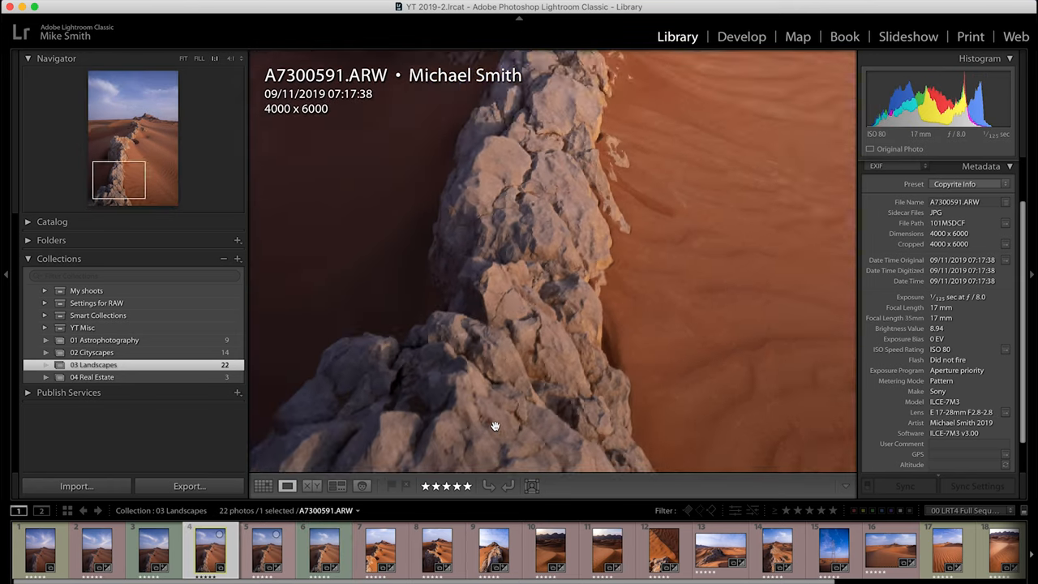
{"action": "left_click_drag", "start_coordinate": [497, 425], "coordinate": [569, 253]}
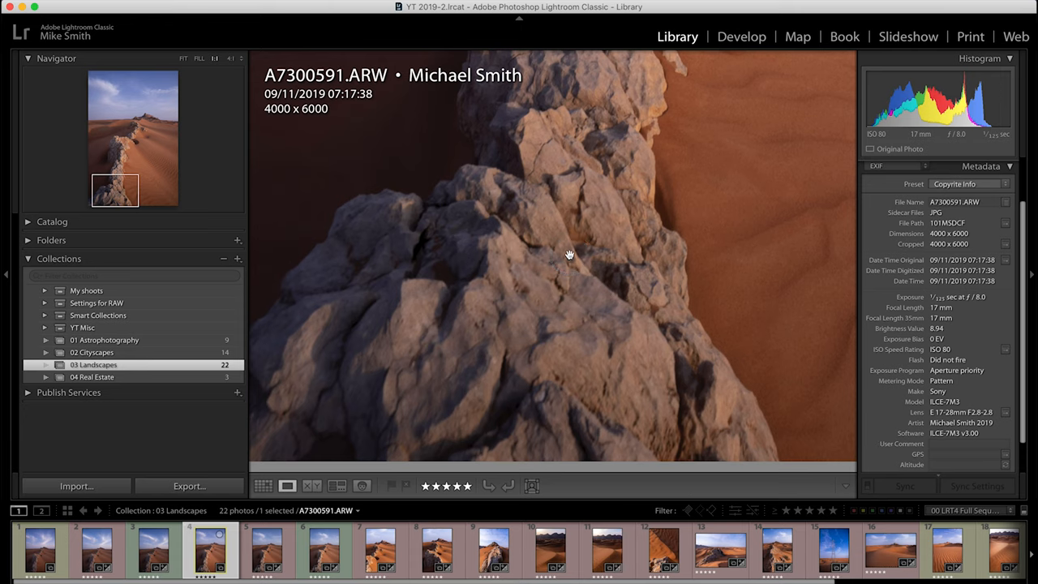
{"action": "left_click", "coordinate": [183, 58]}
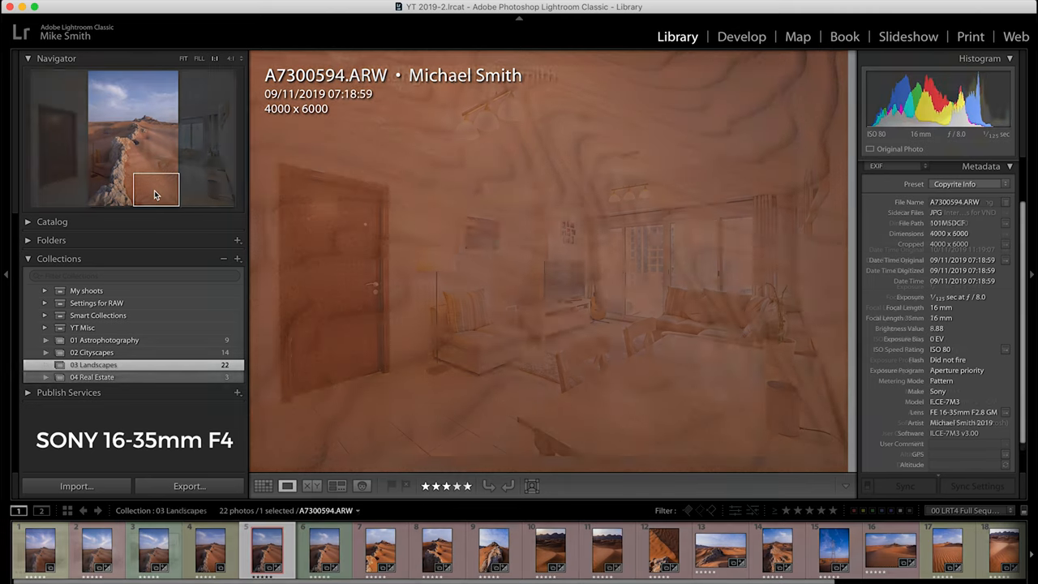
Show the 04 Real Estate collection and cycle its three HDR interiors, ending on A7301076-HDR.dng
{"action": "left_click", "coordinate": [91, 376]}
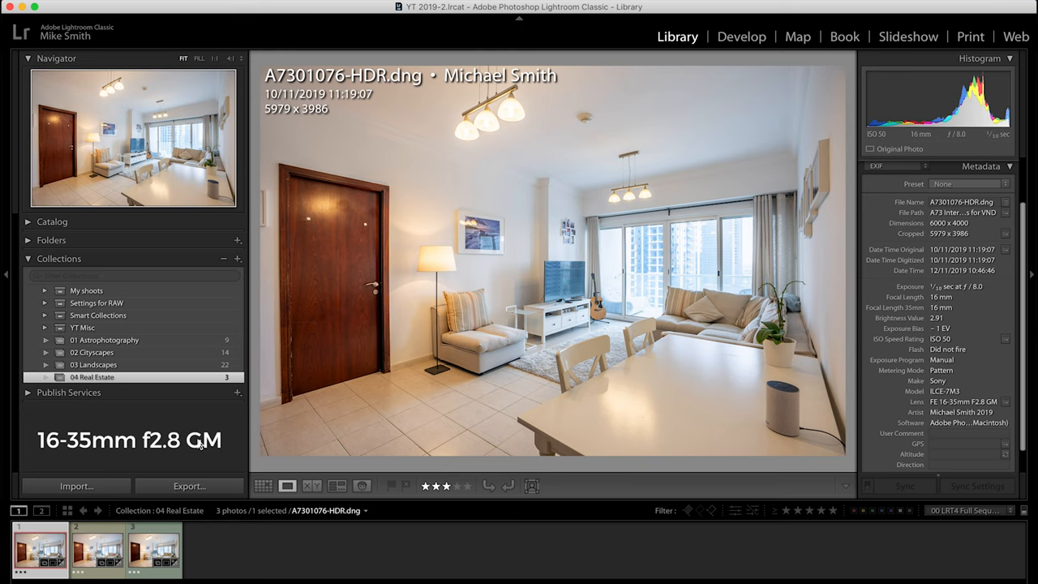
{"action": "left_click", "coordinate": [97, 551]}
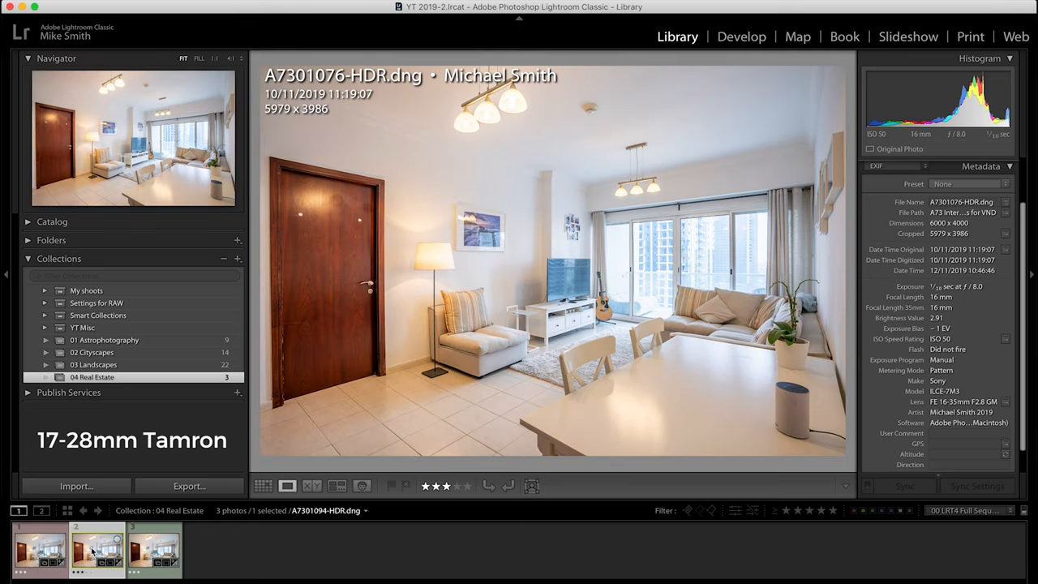
{"action": "left_click", "coordinate": [153, 550]}
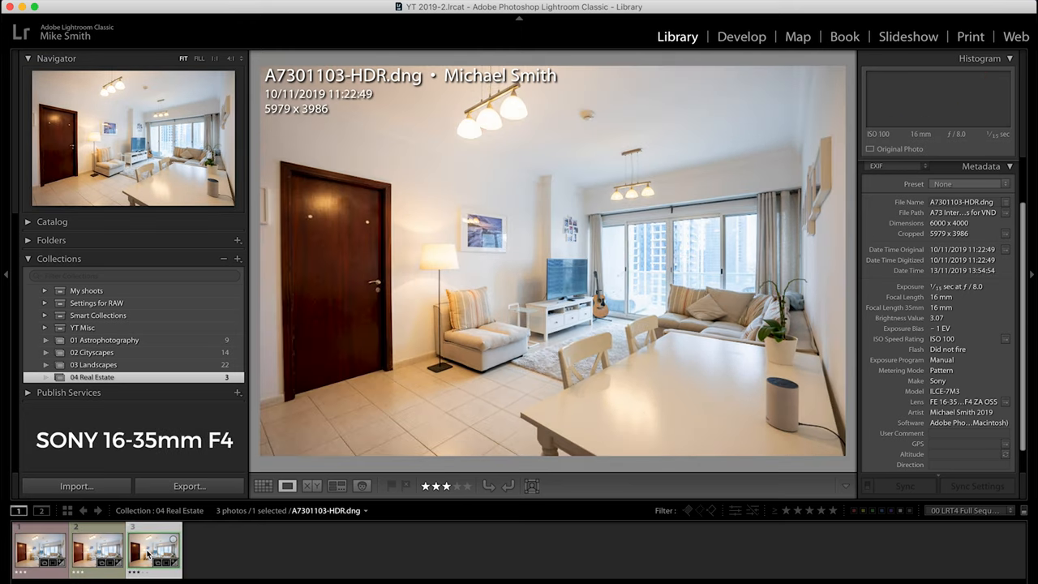
{"action": "left_click", "coordinate": [39, 552]}
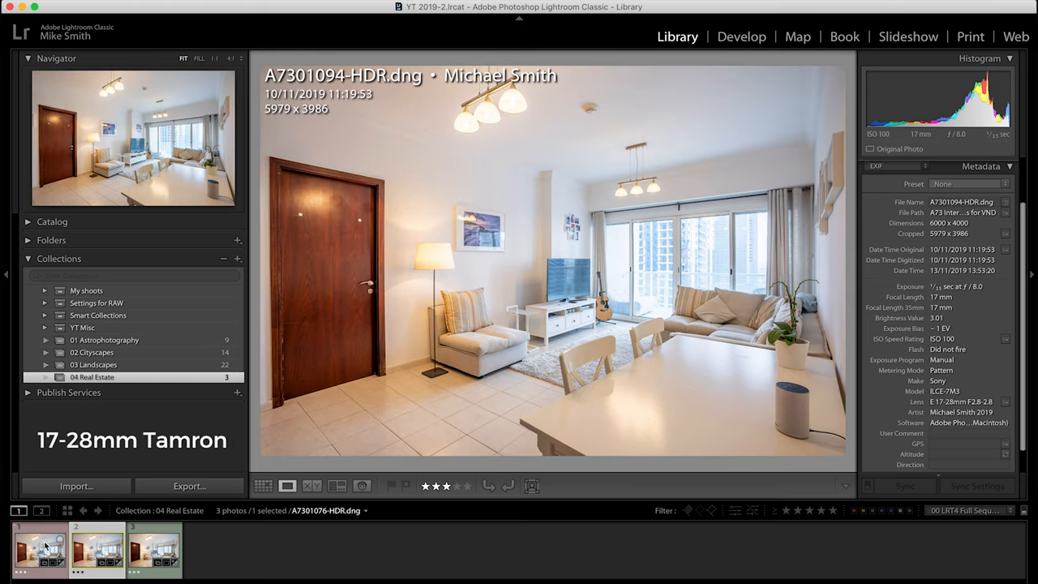
{"action": "left_click", "coordinate": [40, 552]}
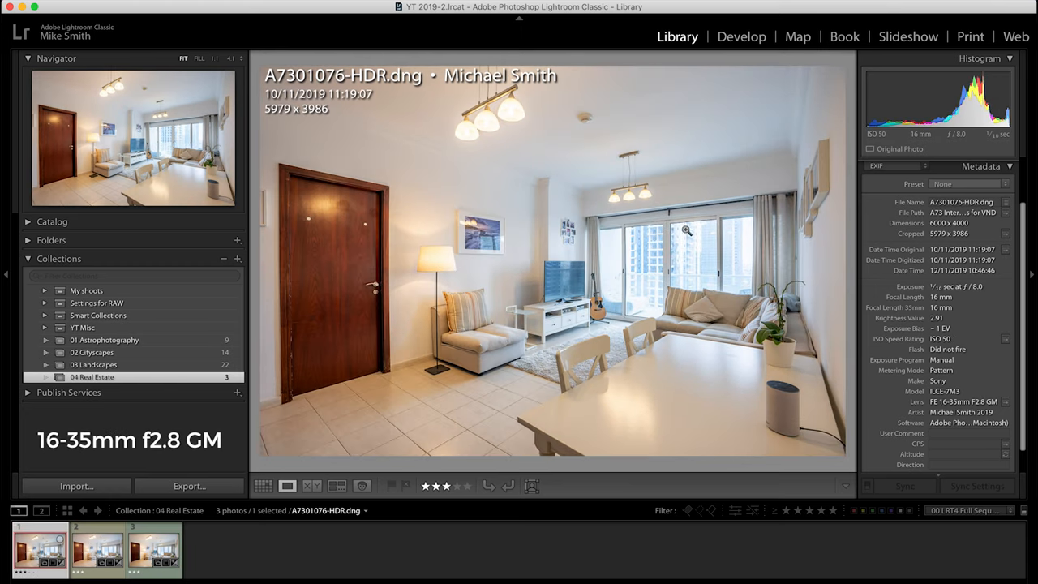
{"action": "mouse_move", "coordinate": [659, 283]}
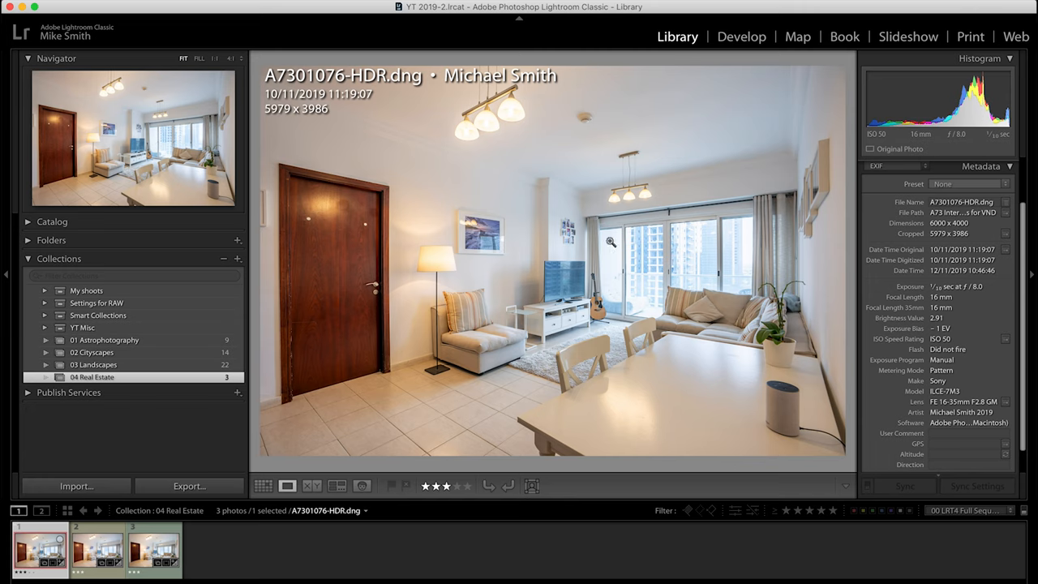
{"action": "mouse_move", "coordinate": [558, 159]}
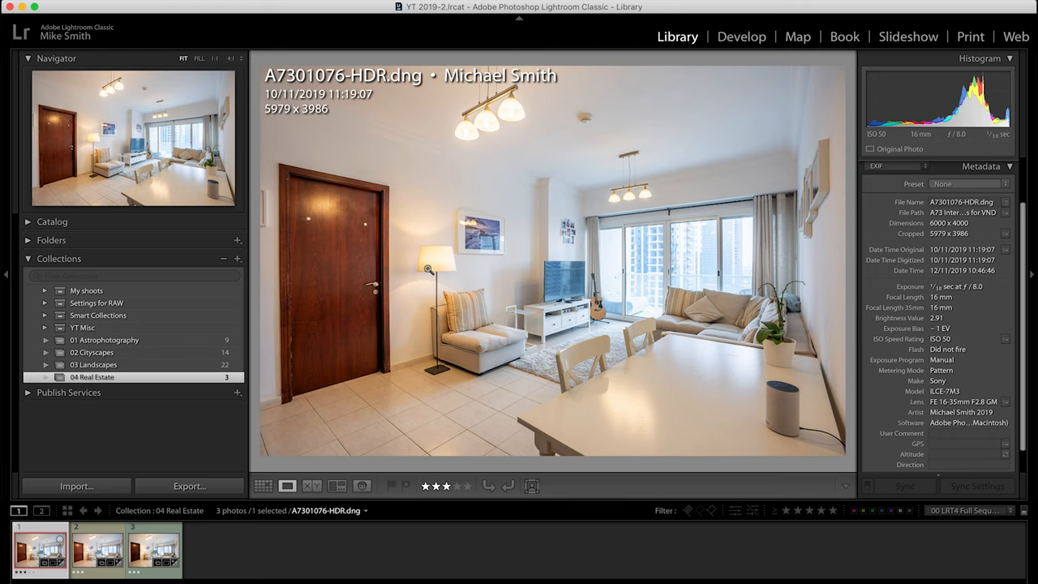
{"action": "mouse_move", "coordinate": [632, 283]}
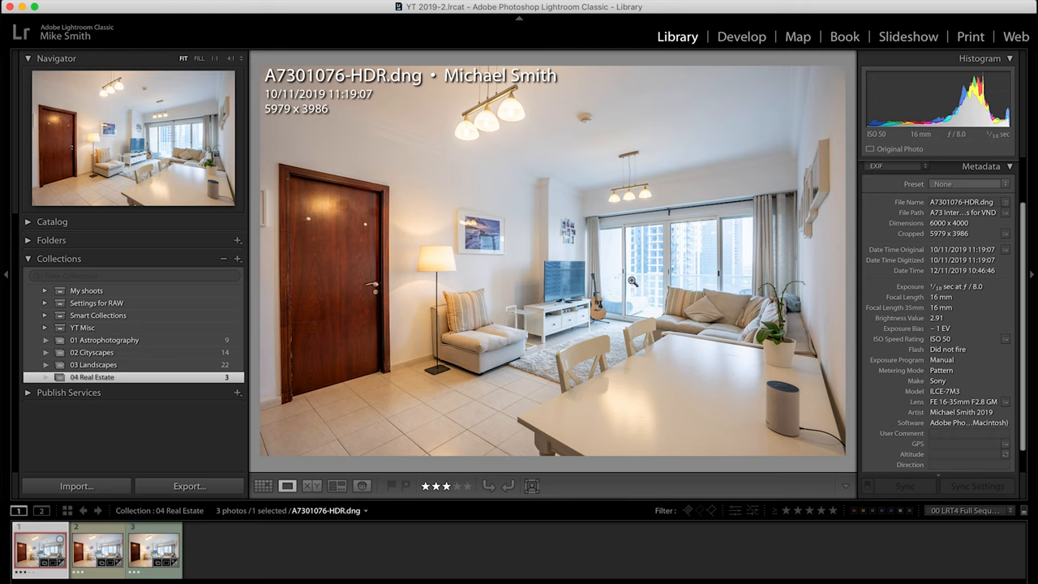
{"action": "mouse_move", "coordinate": [642, 299]}
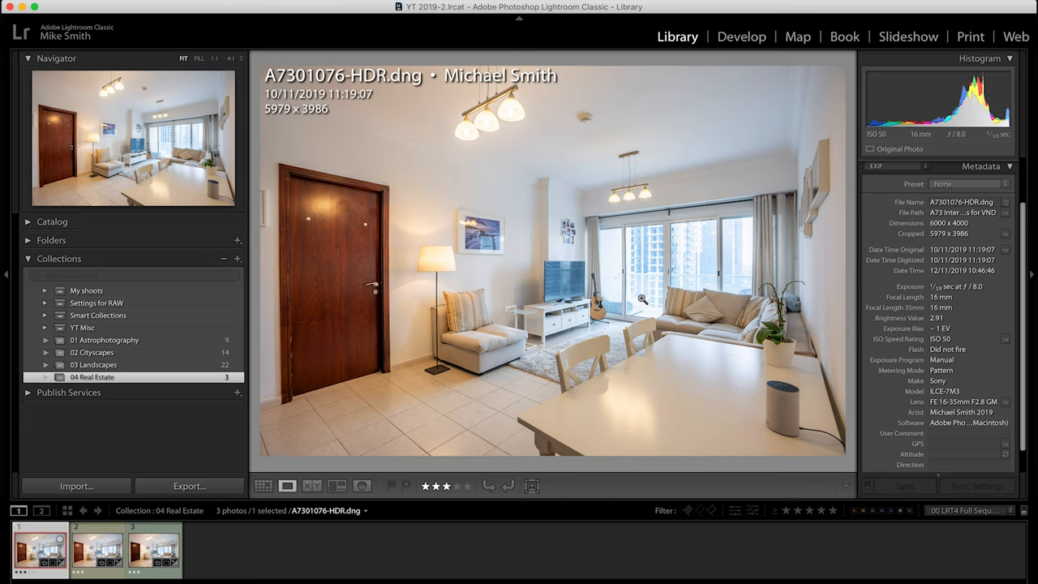
{"action": "left_click", "coordinate": [97, 550]}
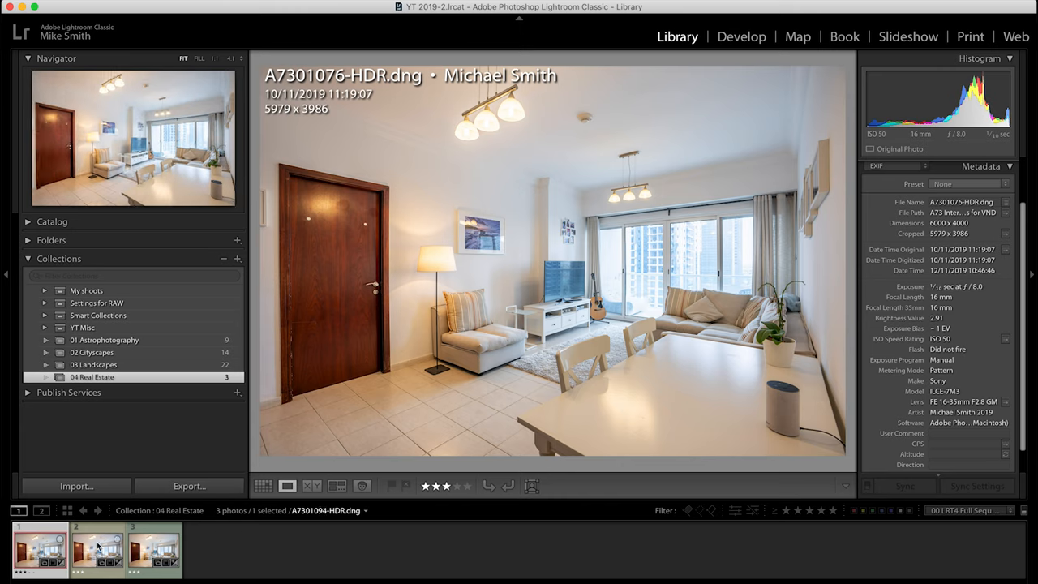
{"action": "left_click", "coordinate": [154, 552]}
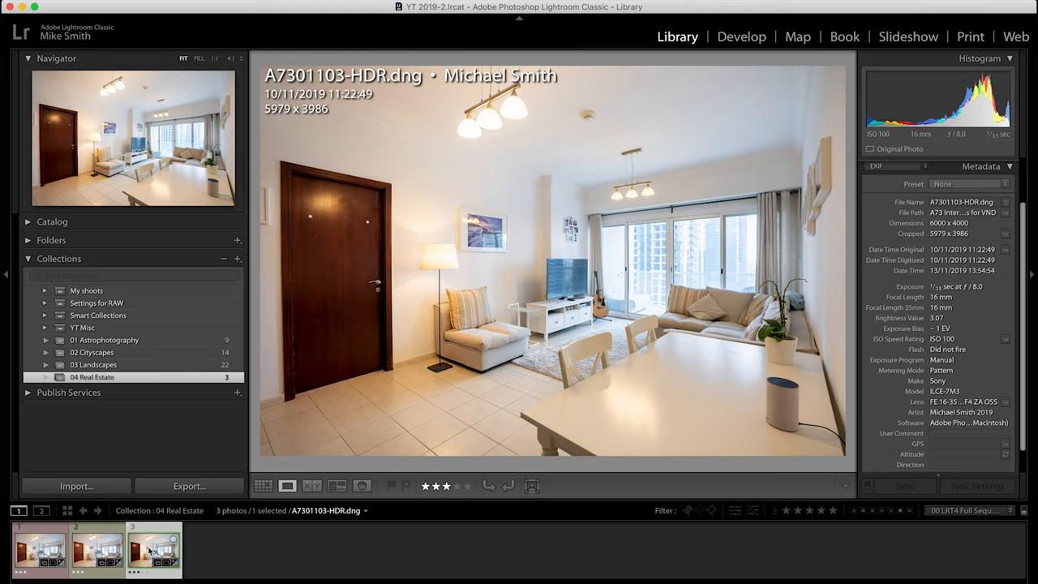
{"action": "left_click", "coordinate": [41, 551]}
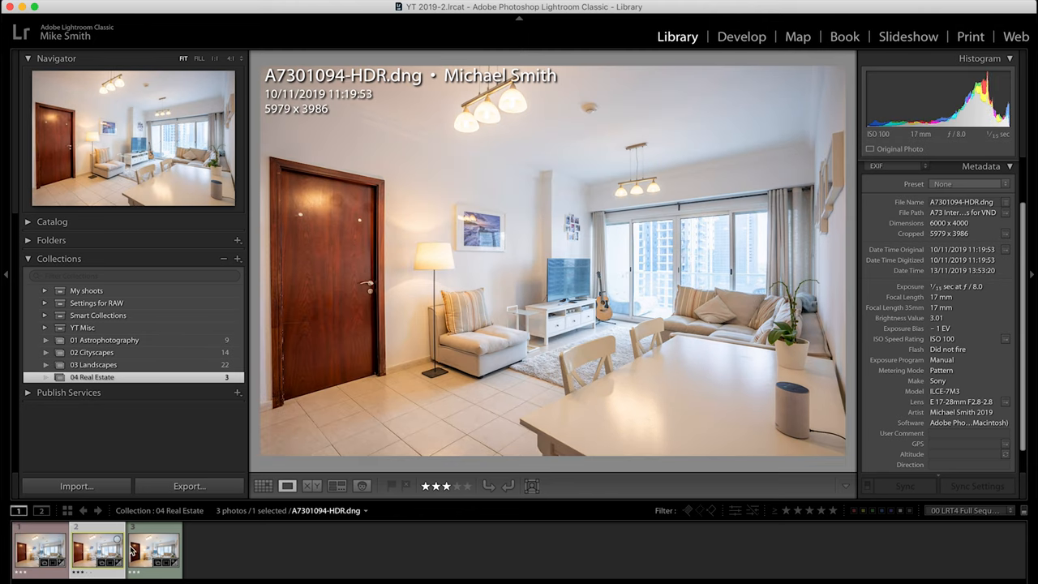
{"action": "left_click", "coordinate": [154, 551]}
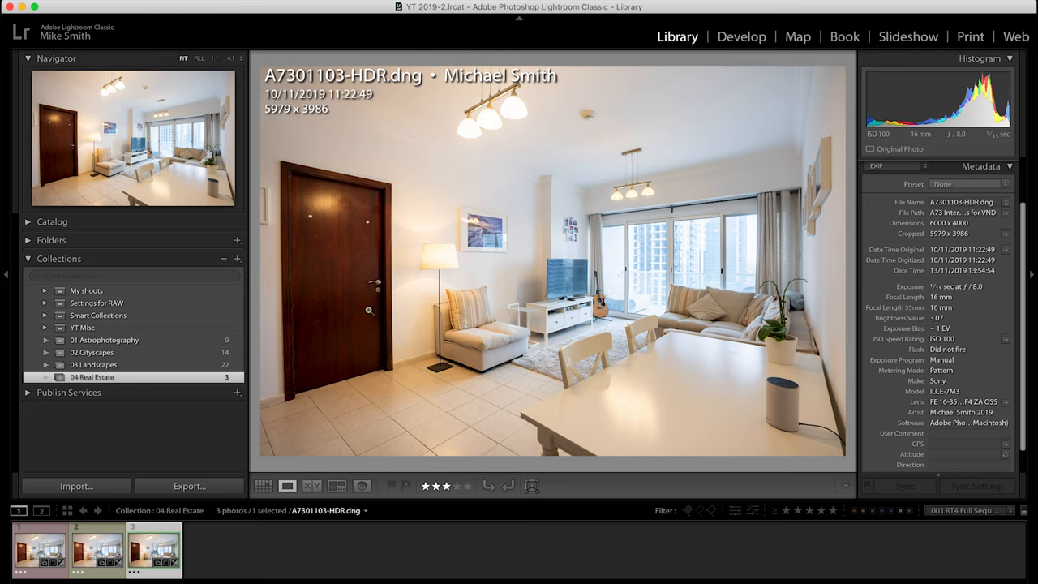
{"action": "left_click", "coordinate": [98, 552]}
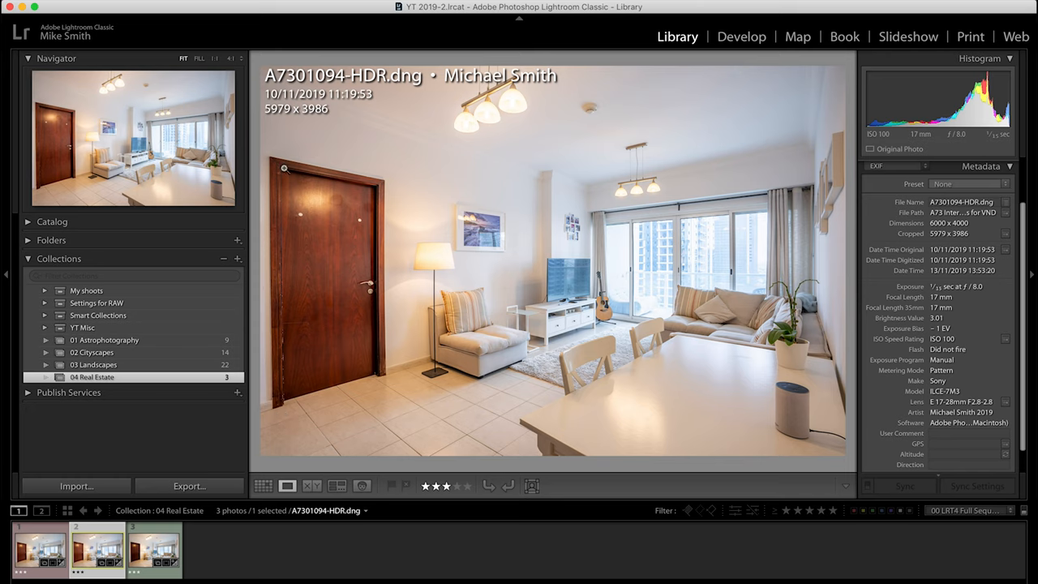
{"action": "mouse_move", "coordinate": [798, 155]}
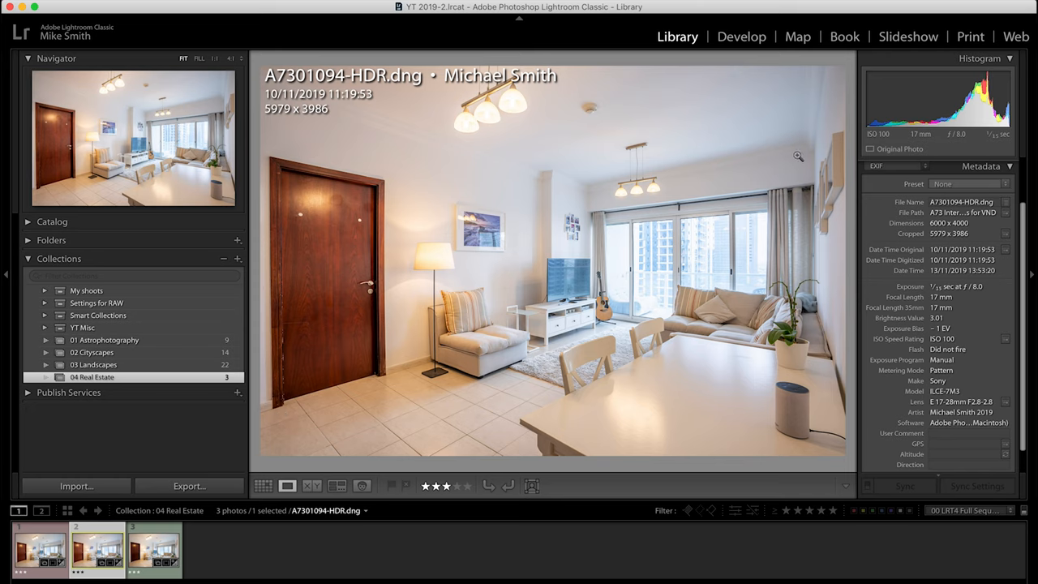
{"action": "mouse_move", "coordinate": [135, 509]}
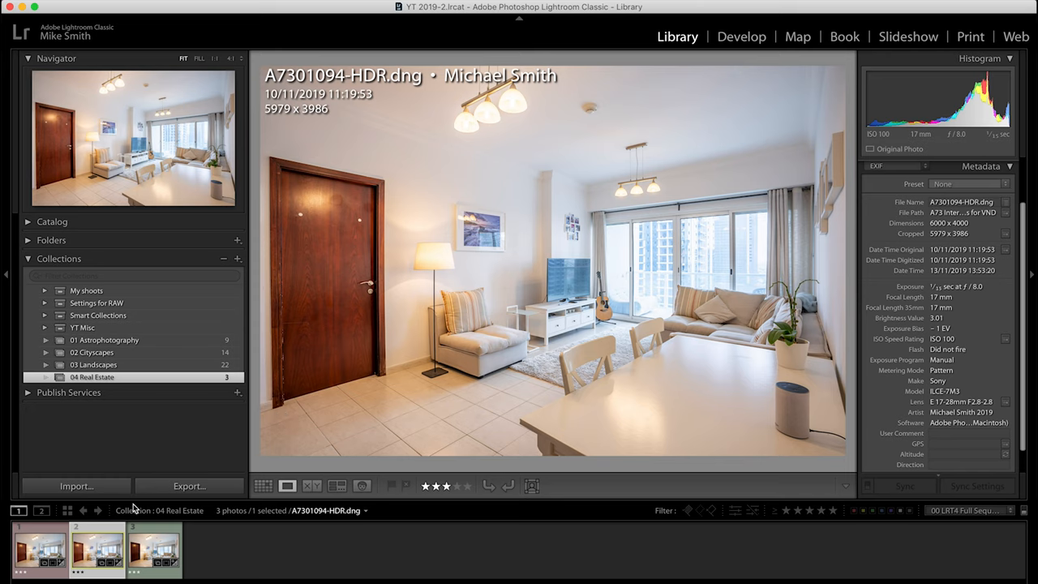
{"action": "left_click", "coordinate": [40, 550]}
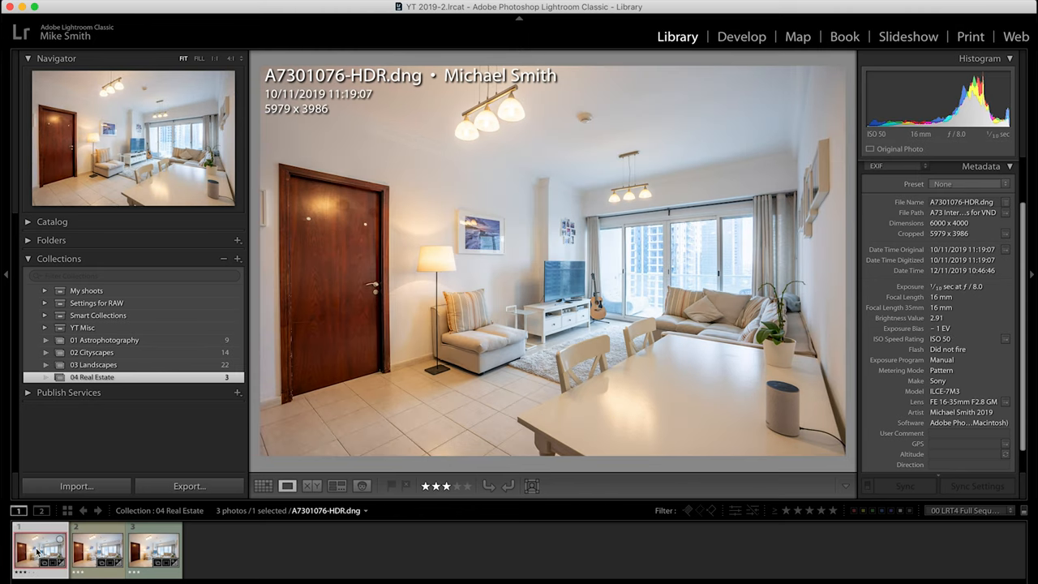